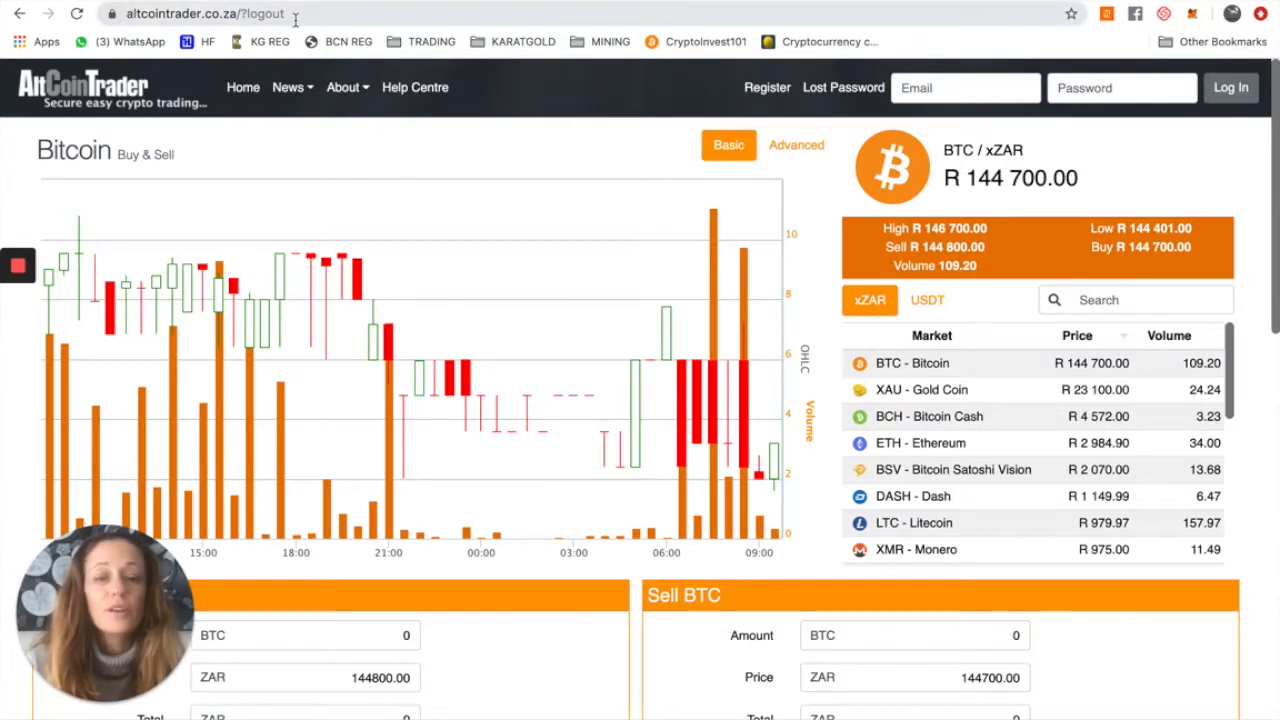
Bring up the Register form with its username, email, password and CAPTCHA fields
click(768, 88)
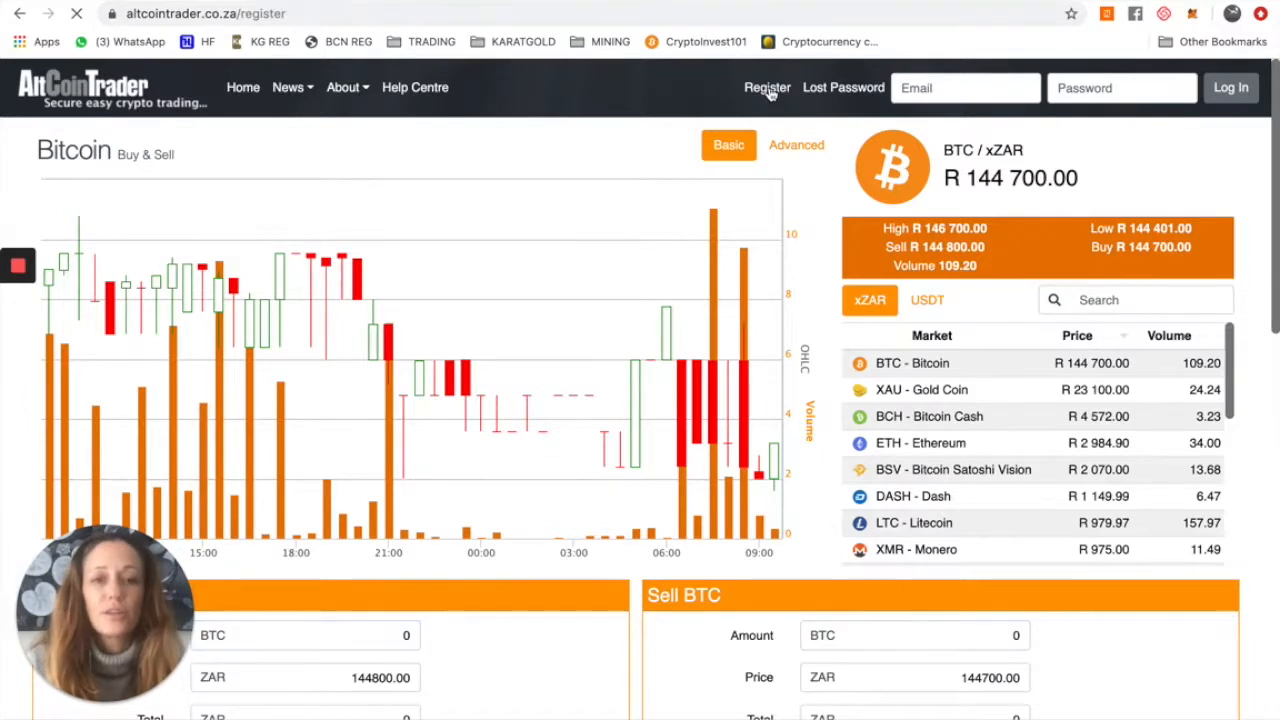
click(768, 88)
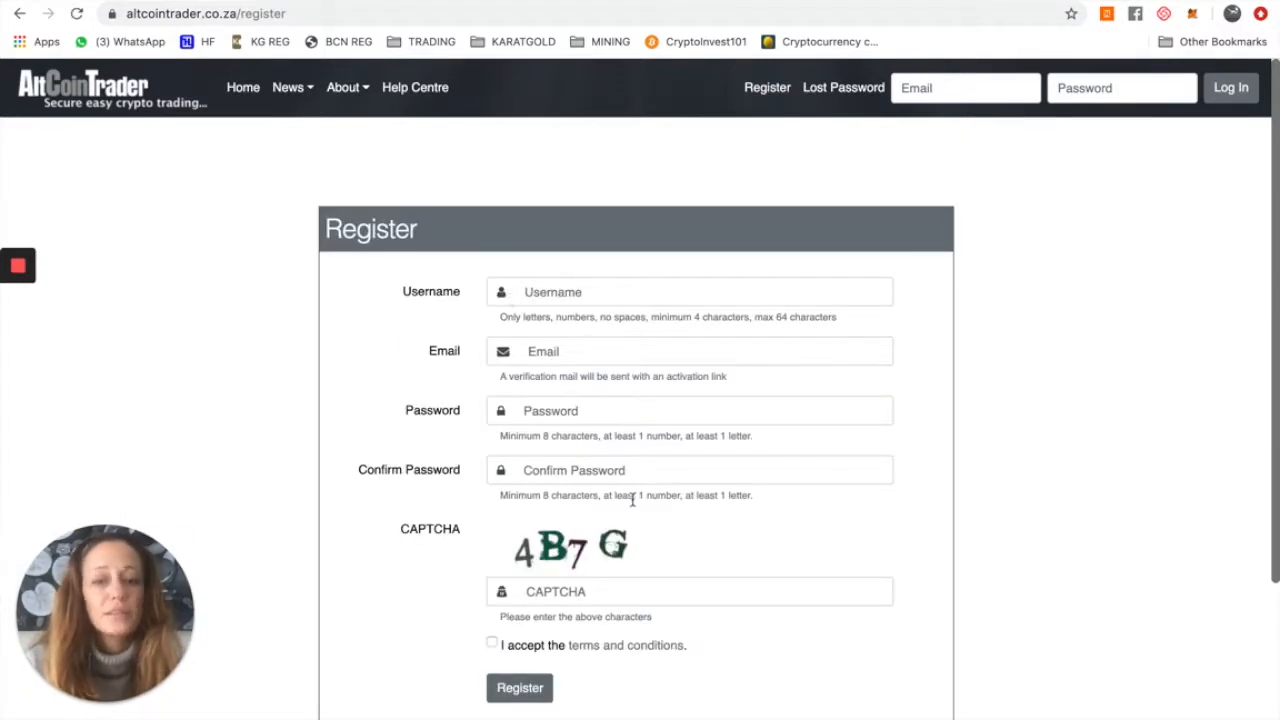
scroll(down, 3)
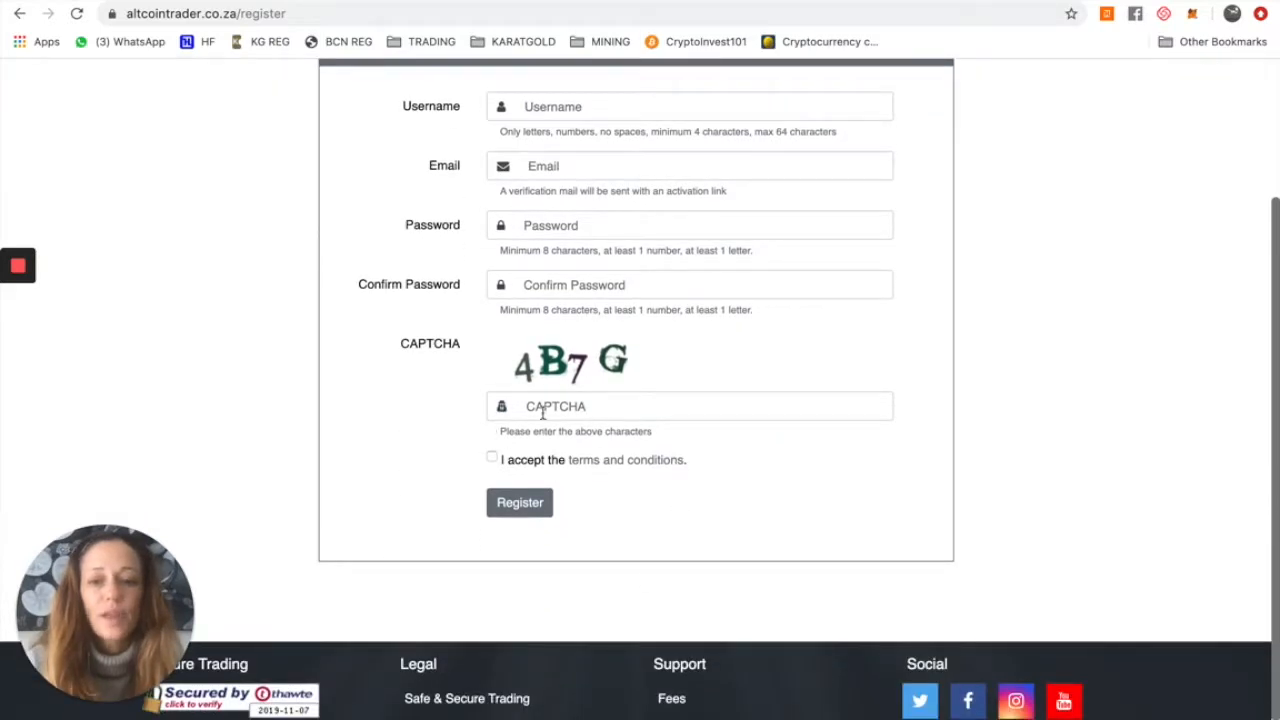
mouse_move(578, 364)
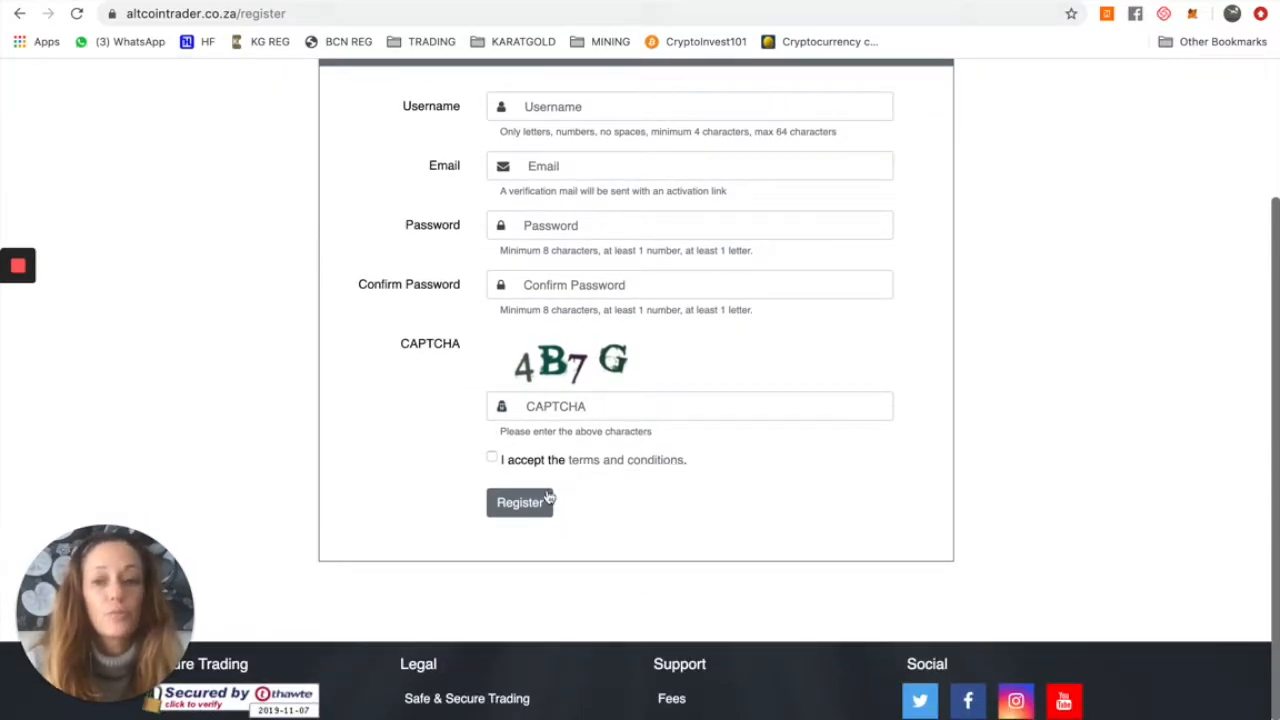
mouse_move(728, 472)
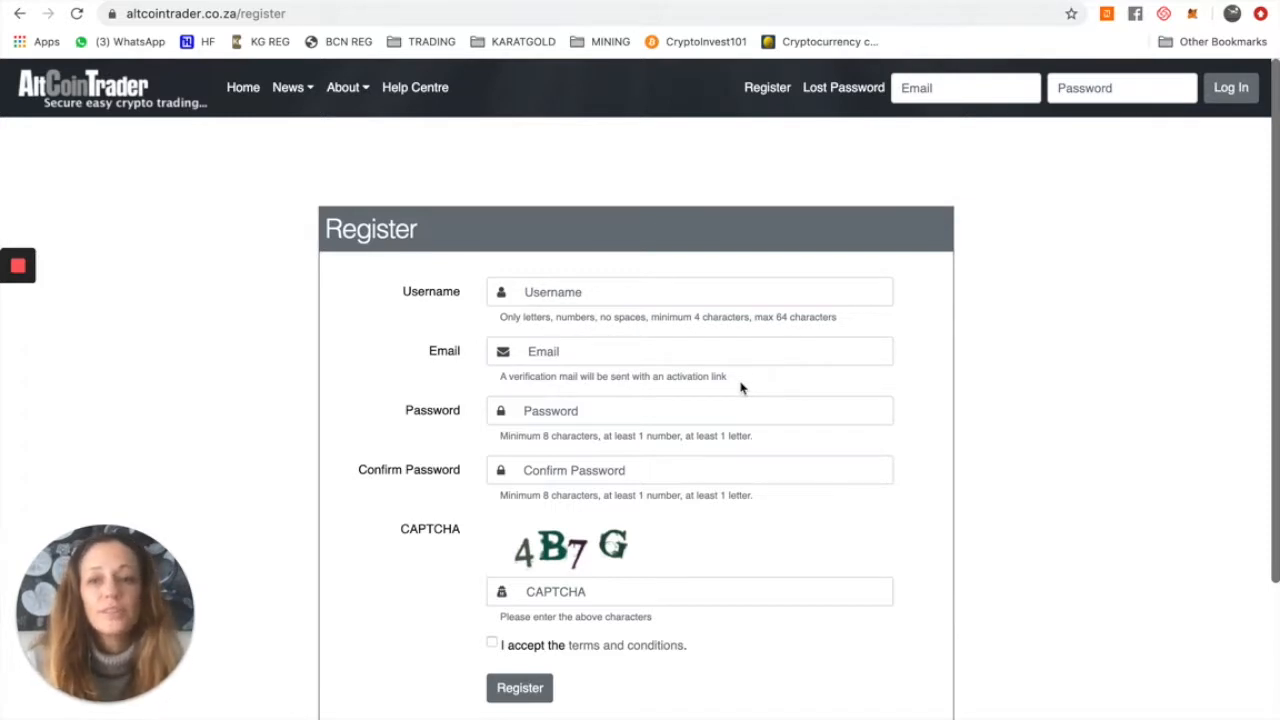
mouse_move(888, 420)
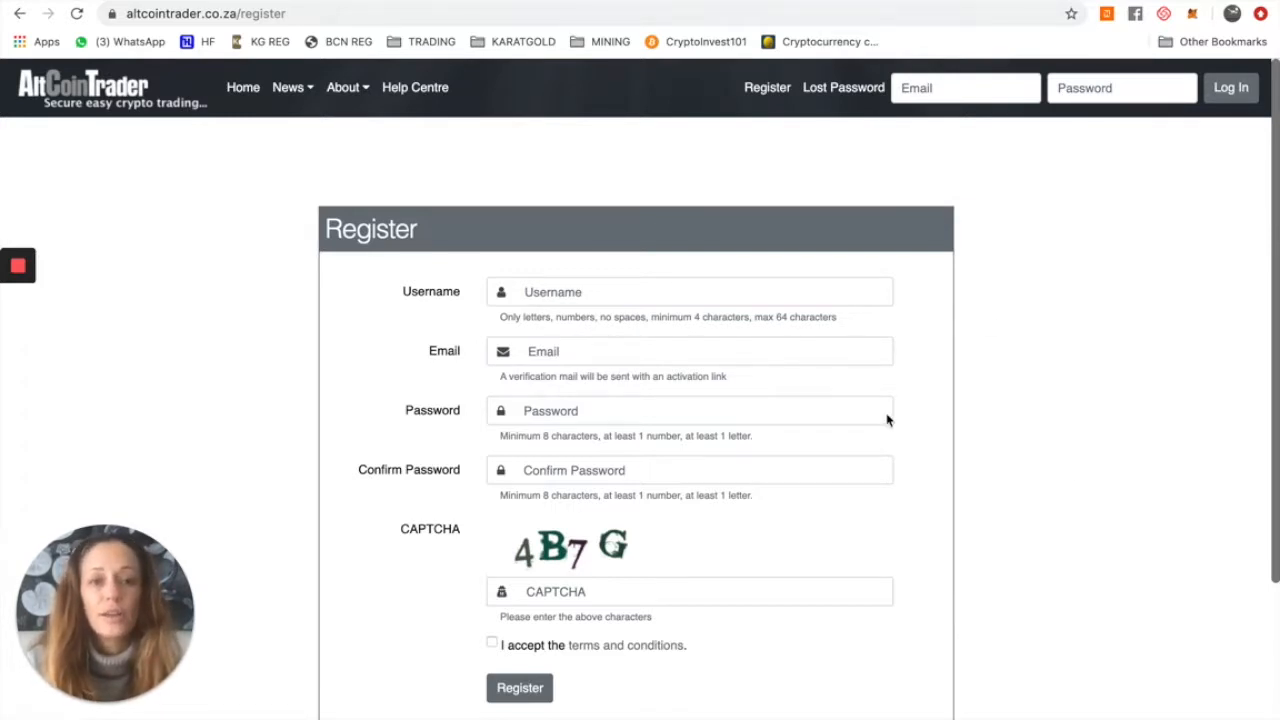
Log in to the new account so the Bitcoin trading page shows its BTC and ZAR balances
click(520, 688)
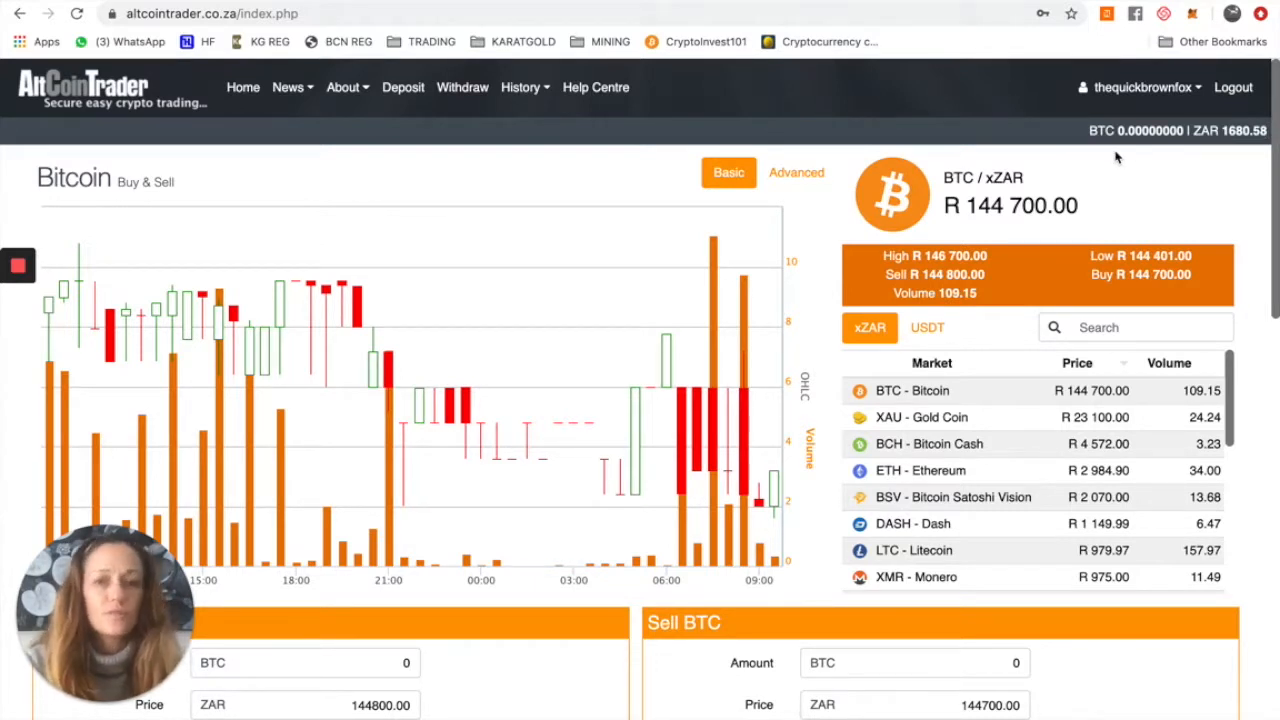
mouse_move(418, 110)
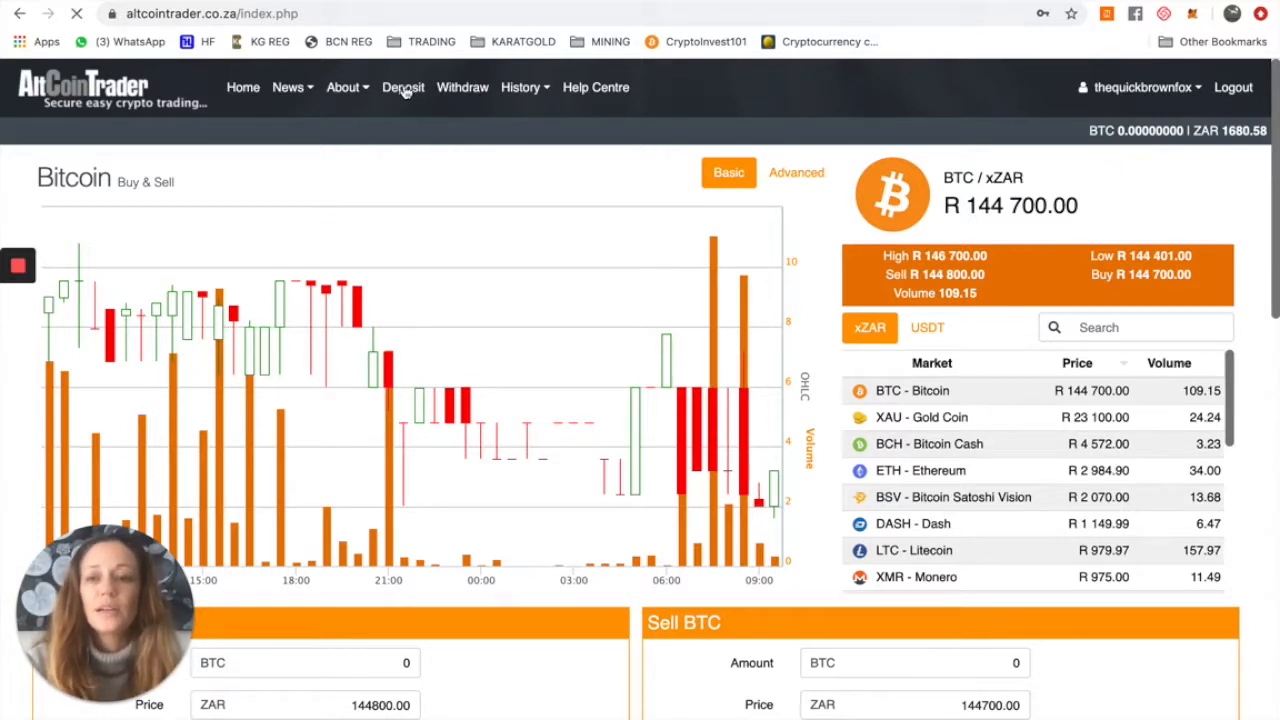
Show the Deposits page bank accounts and unique reference for ZAR - South African Rands
click(404, 88)
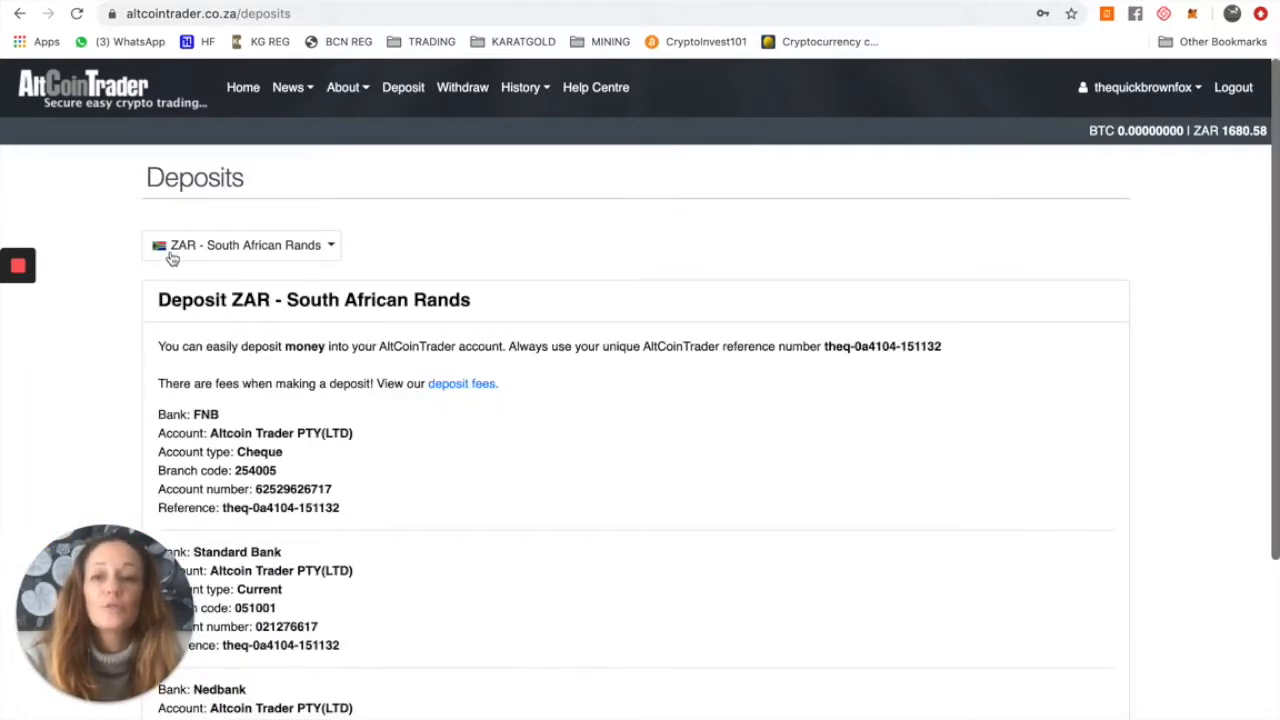
click(242, 244)
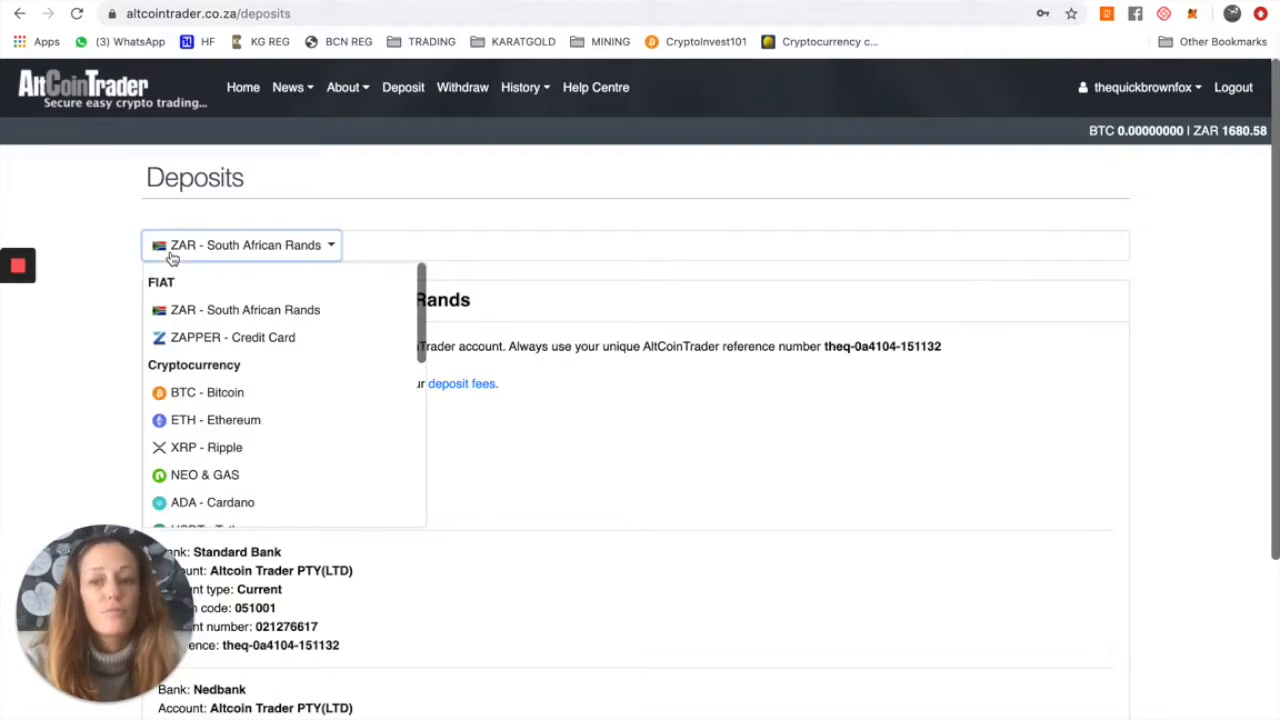
scroll(down, 3)
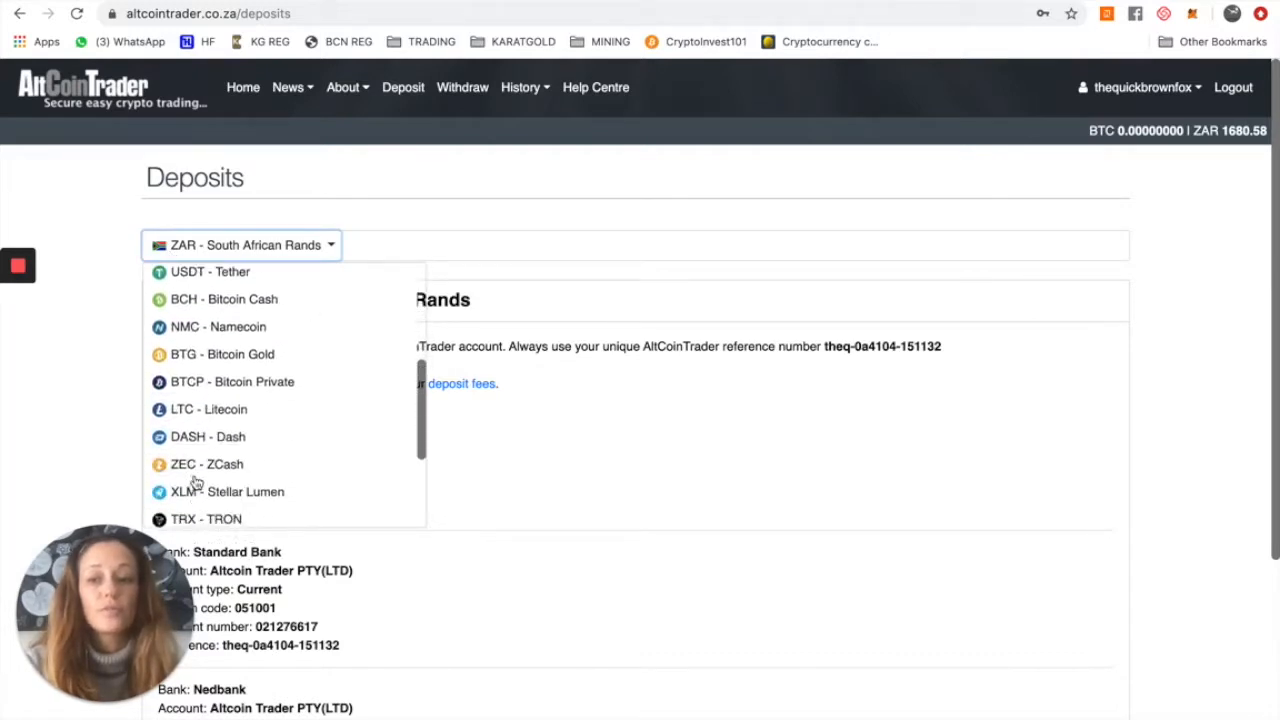
scroll(down, 3)
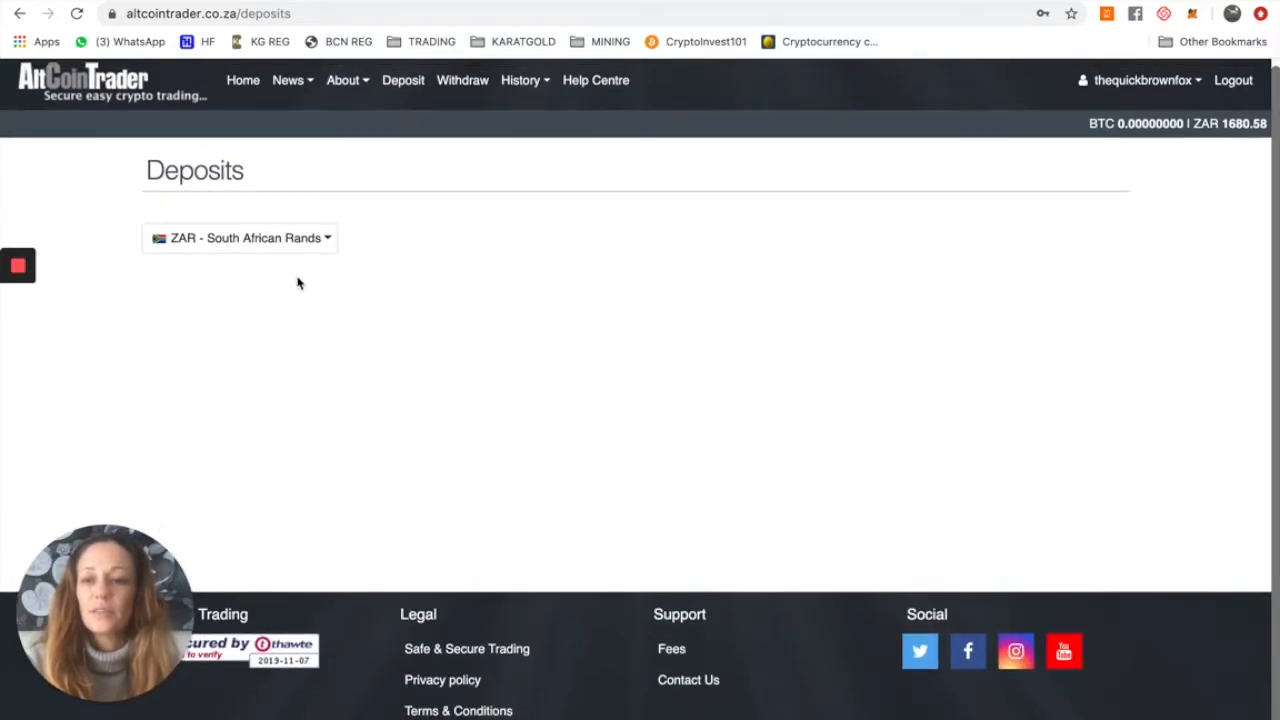
click(240, 236)
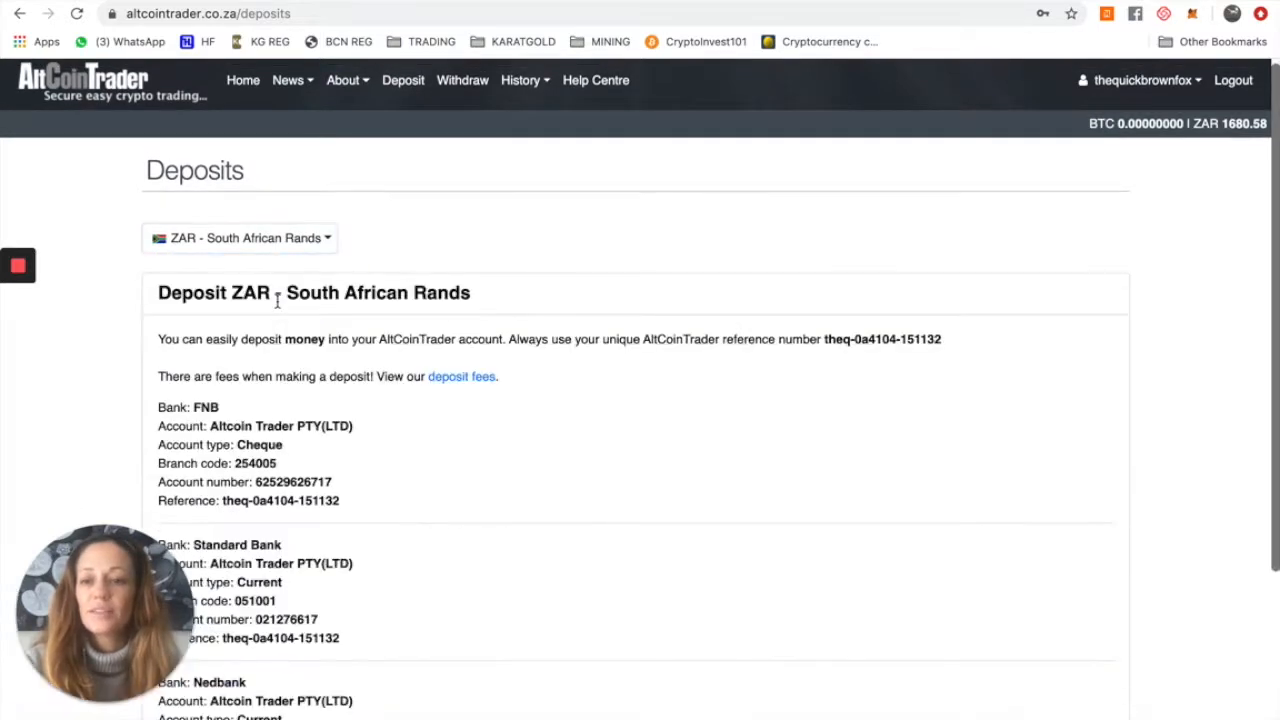
scroll(down, 3)
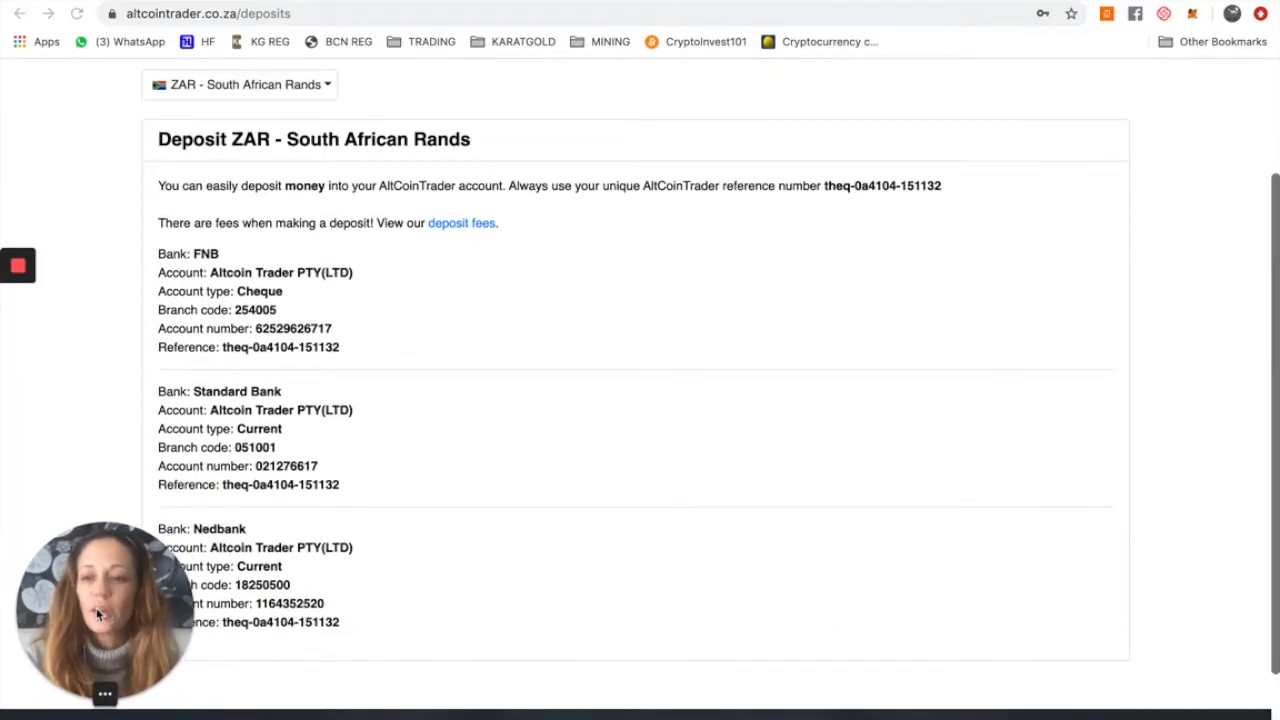
mouse_move(364, 628)
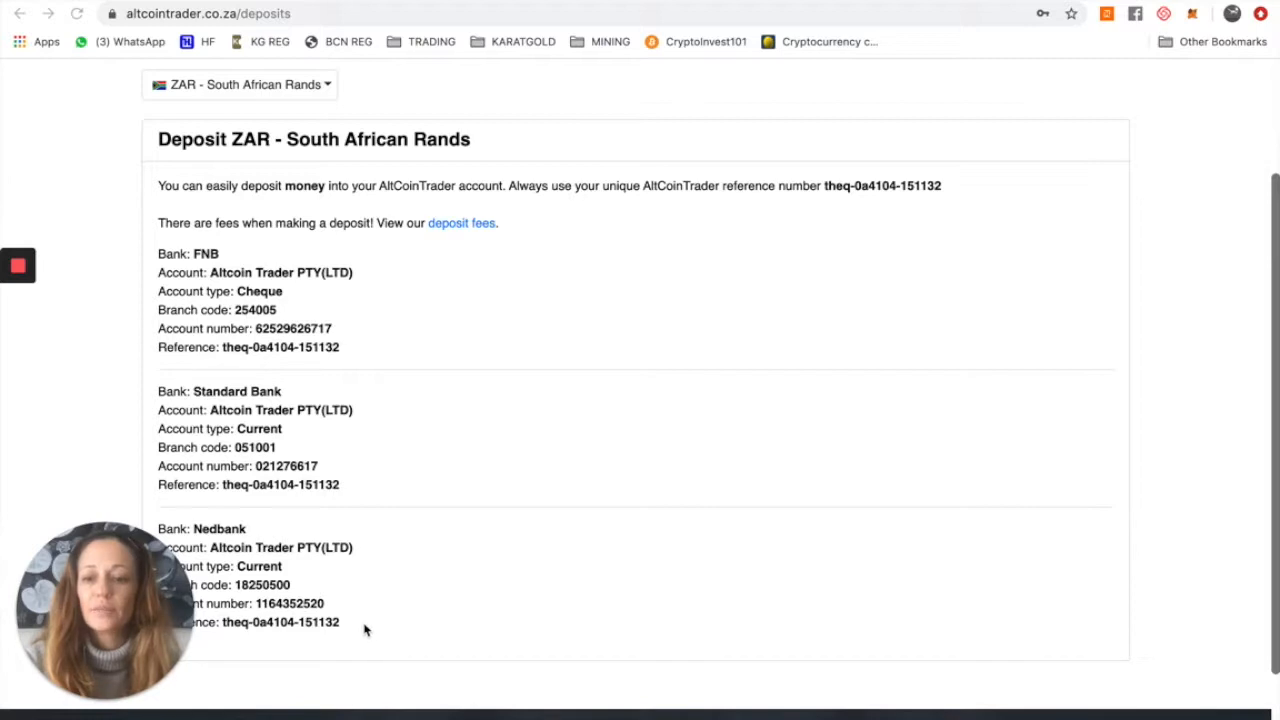
mouse_move(344, 632)
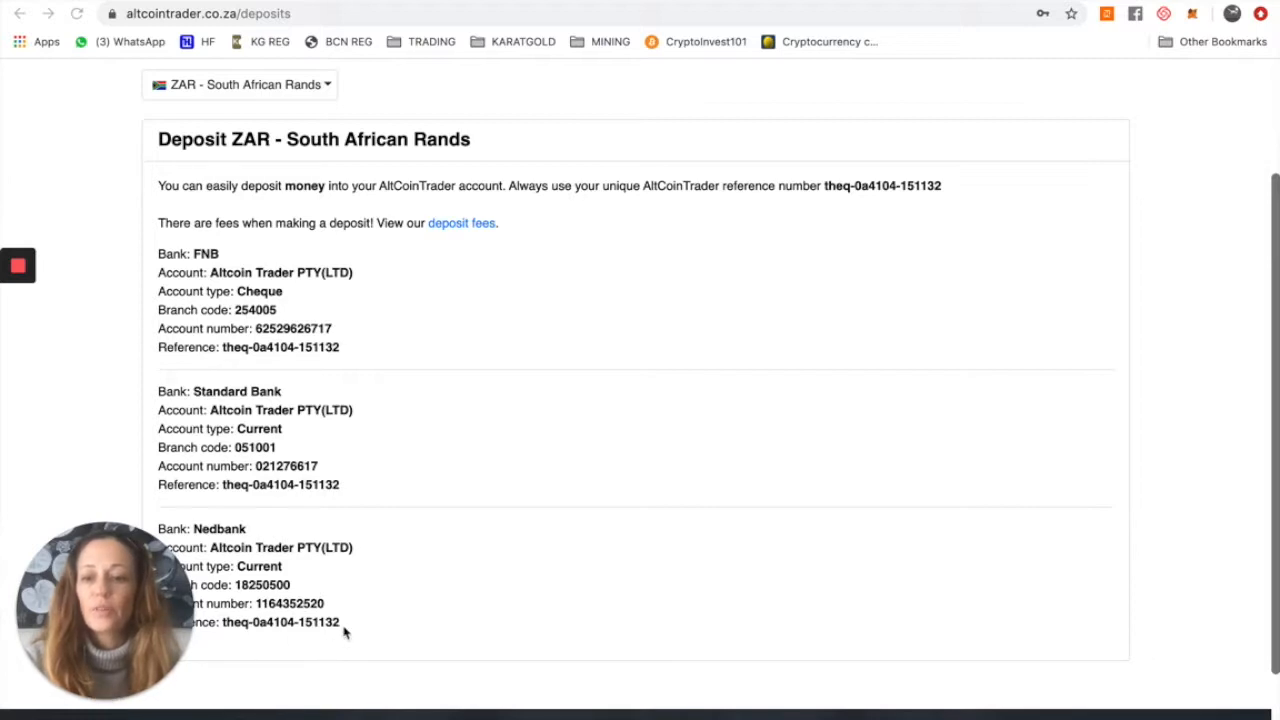
mouse_move(370, 390)
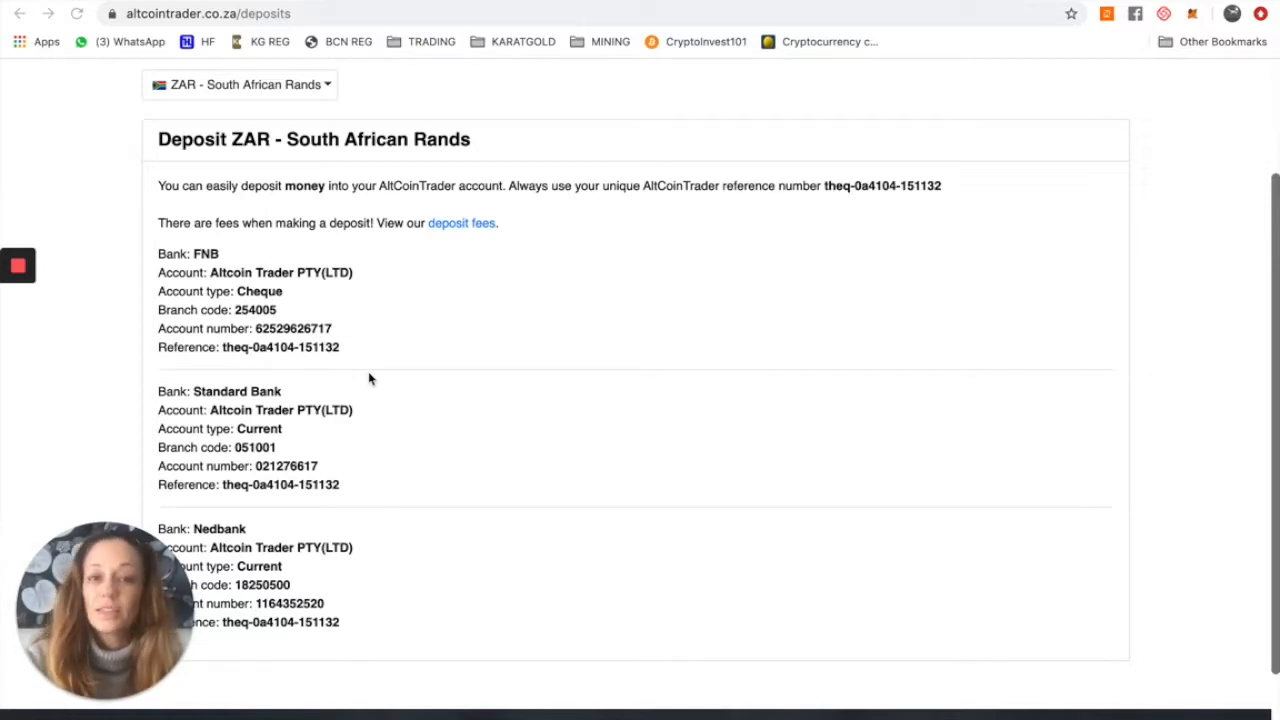
mouse_move(344, 350)
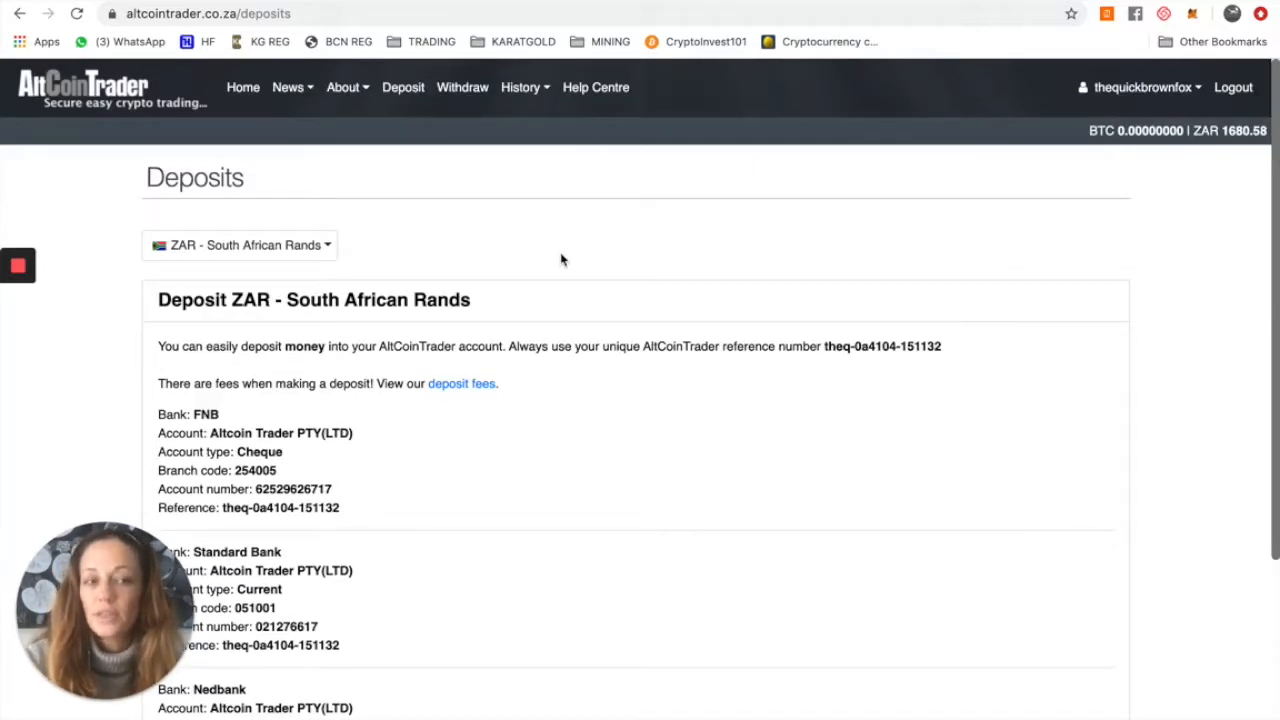
mouse_move(600, 206)
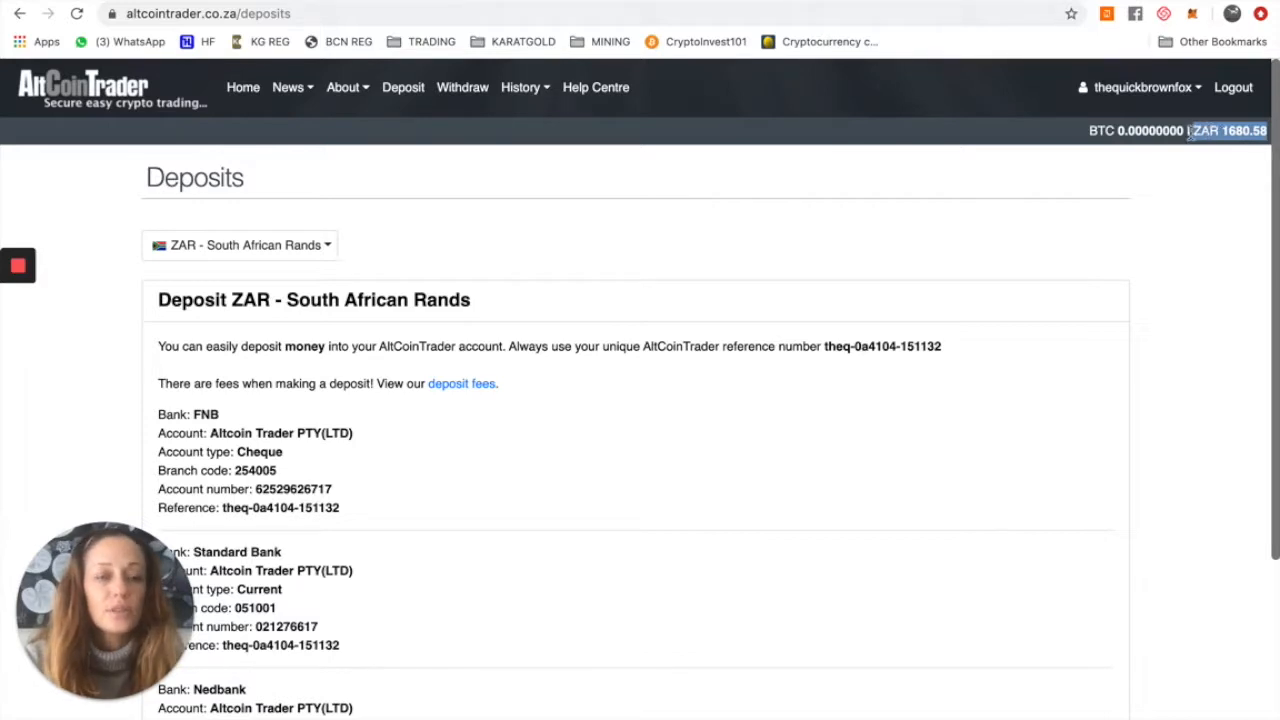
mouse_move(1140, 206)
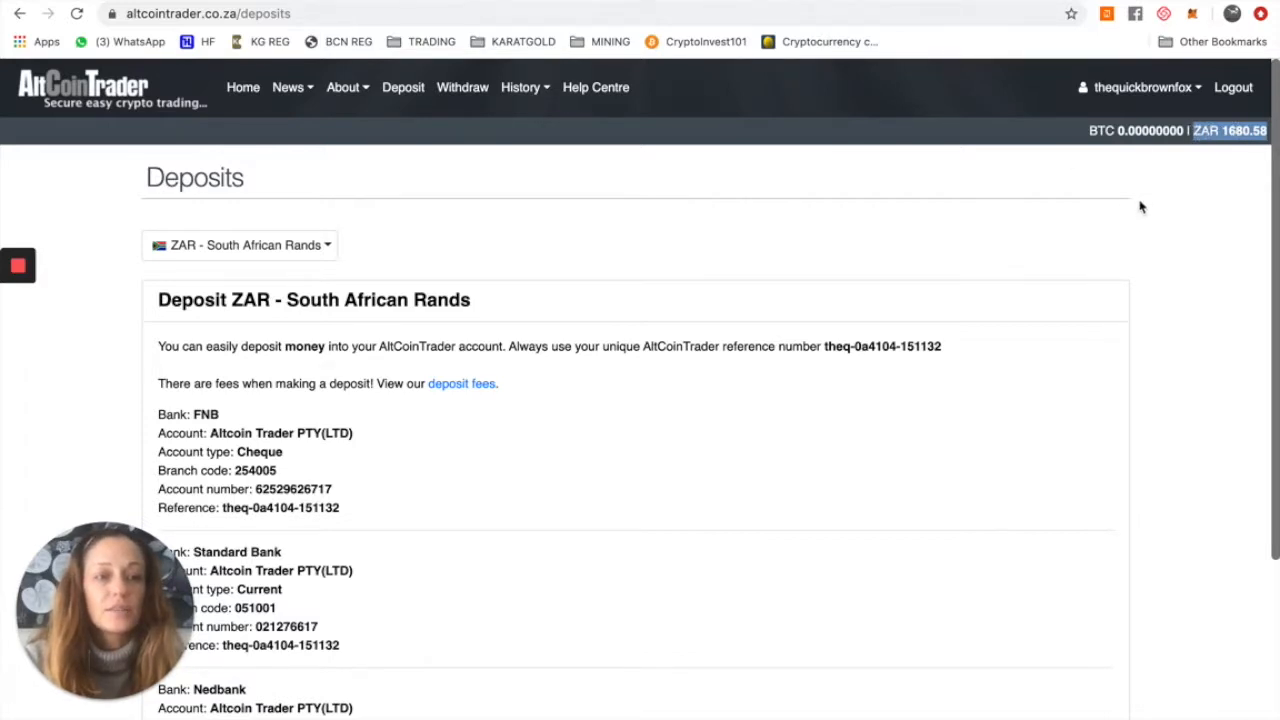
mouse_move(744, 184)
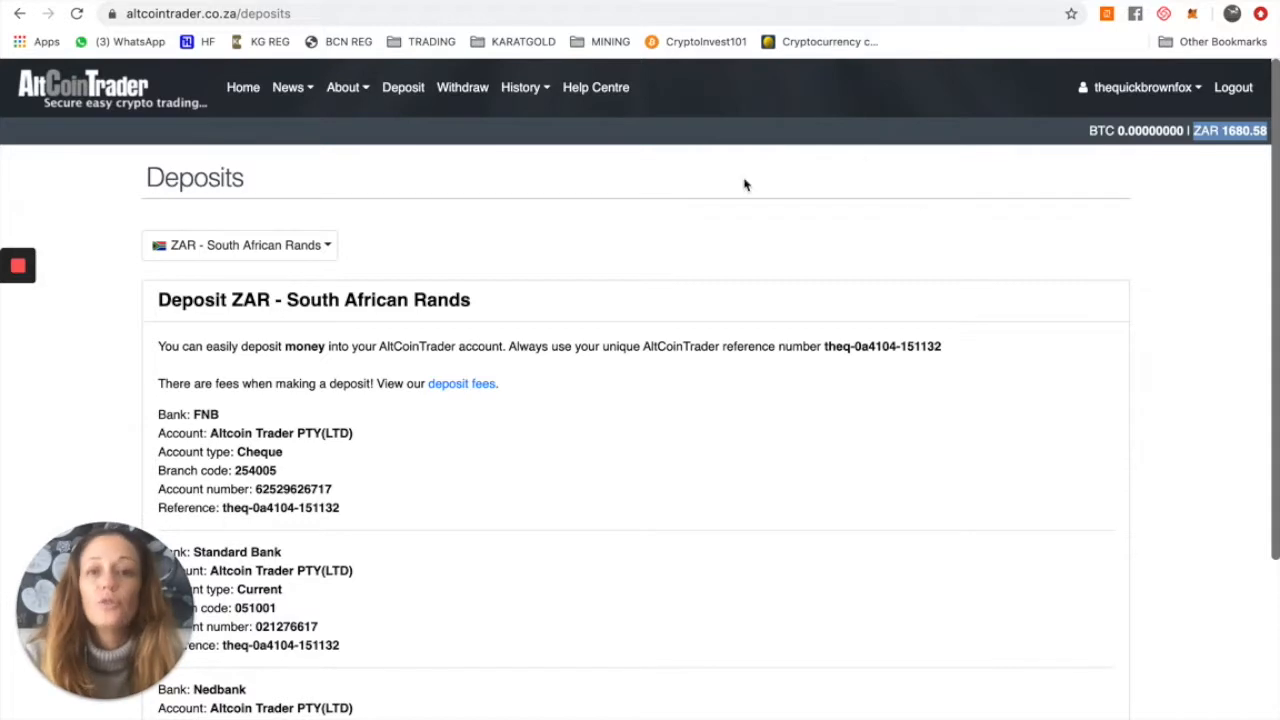
mouse_move(740, 204)
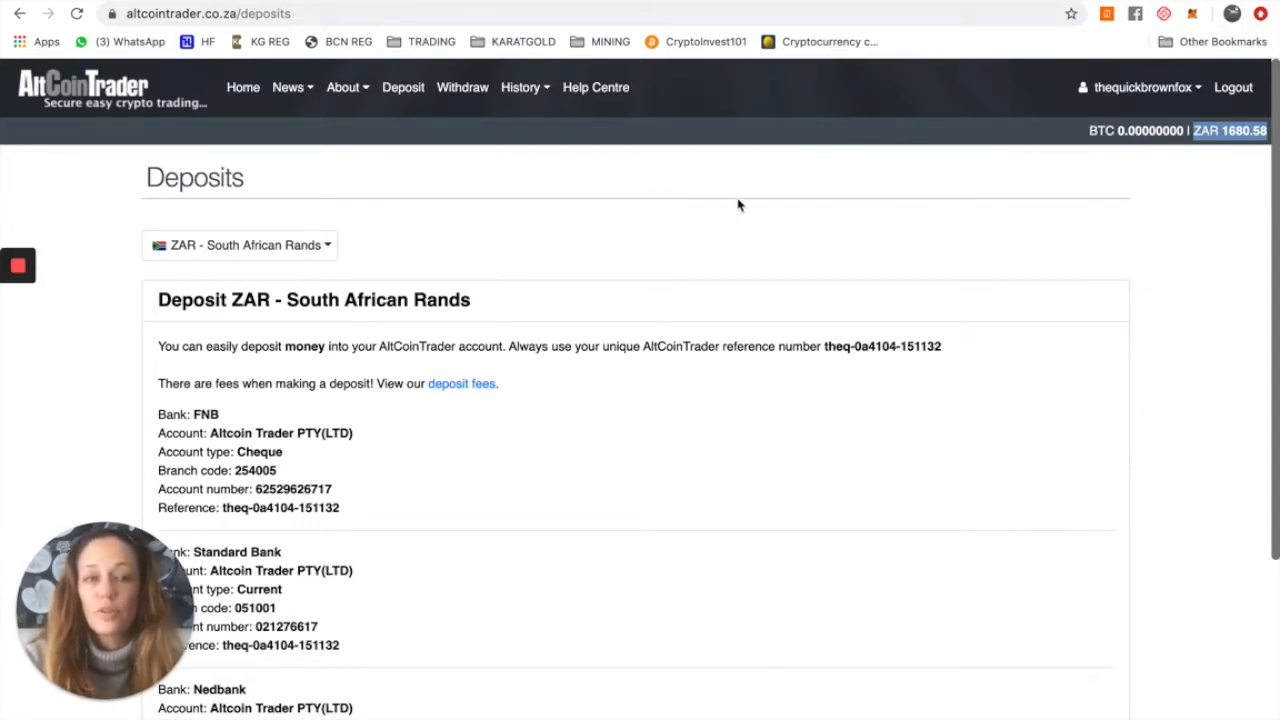
mouse_move(1220, 156)
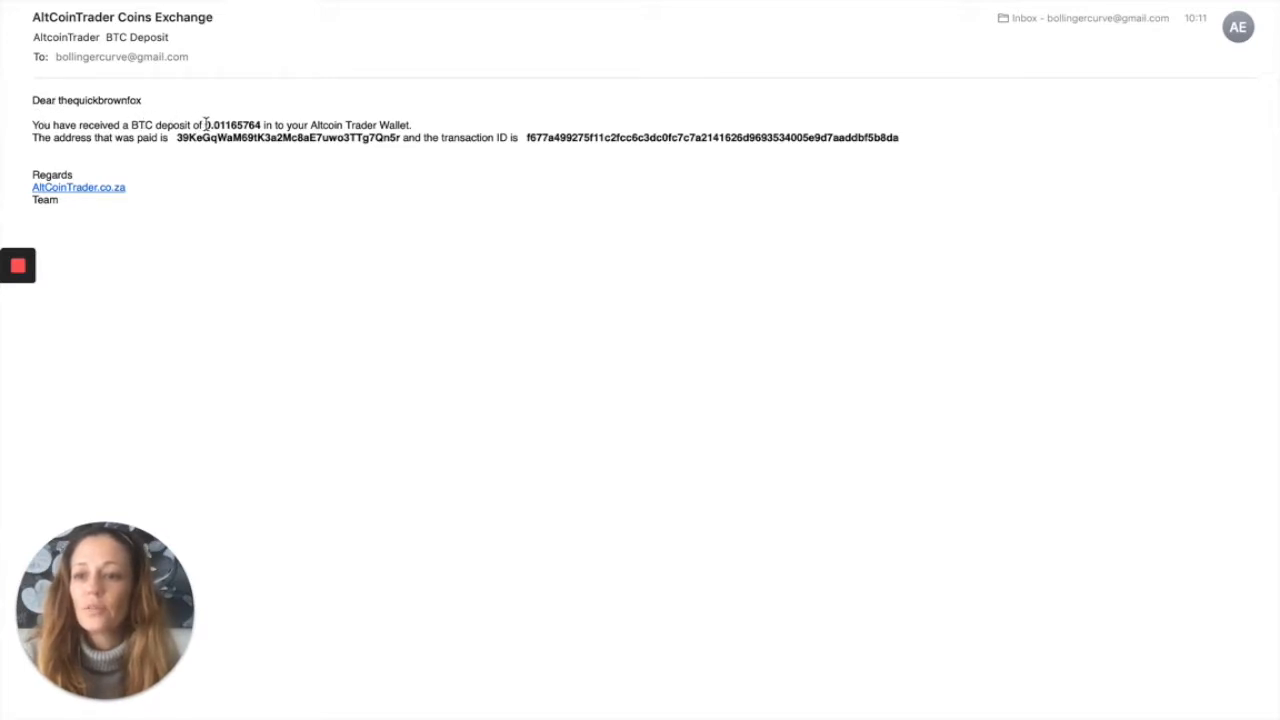
Highlight the 0.01165764 BTC deposit amount line in the AltCoinTrader email
drag(204, 124, 396, 124)
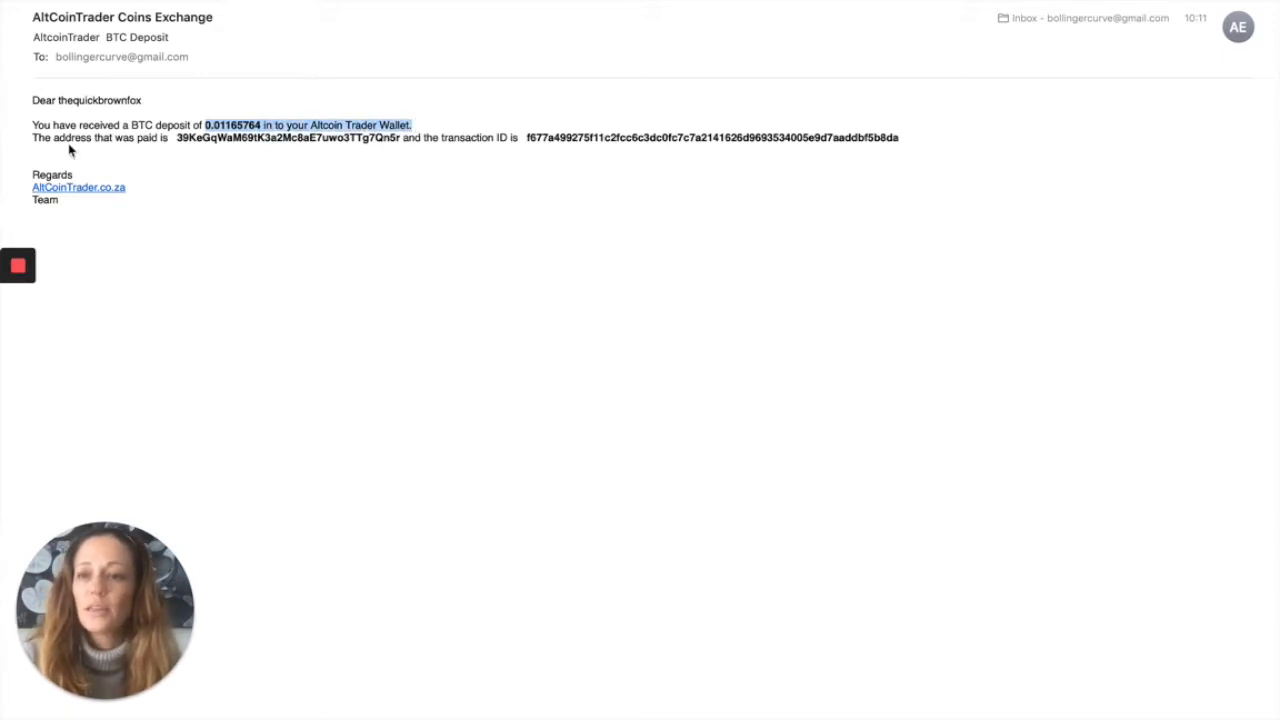
mouse_move(476, 152)
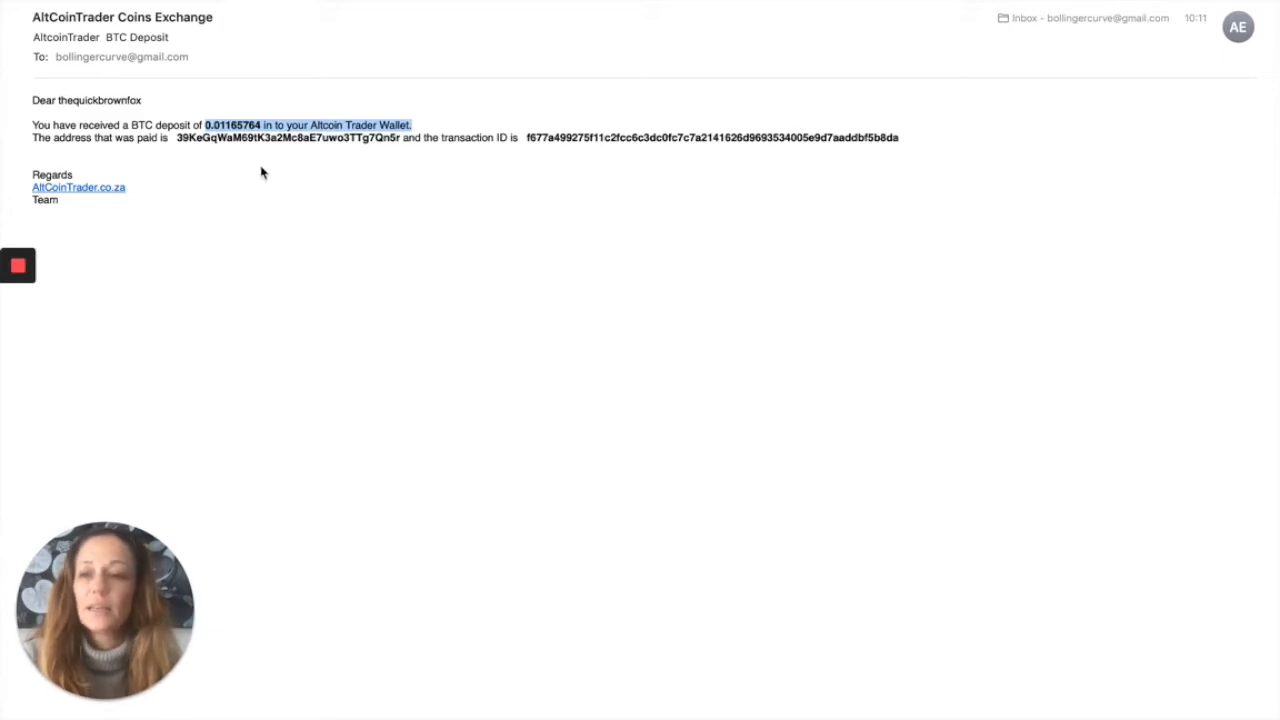
click(32, 124)
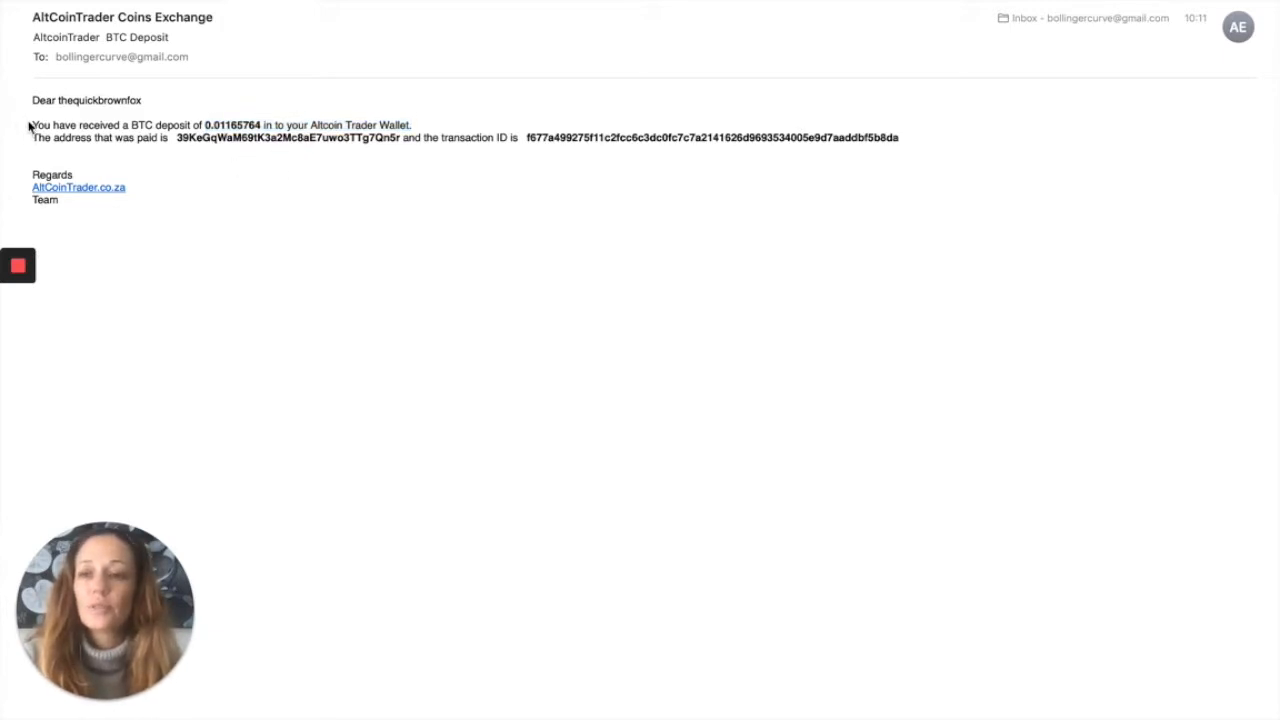
drag(32, 124, 340, 136)
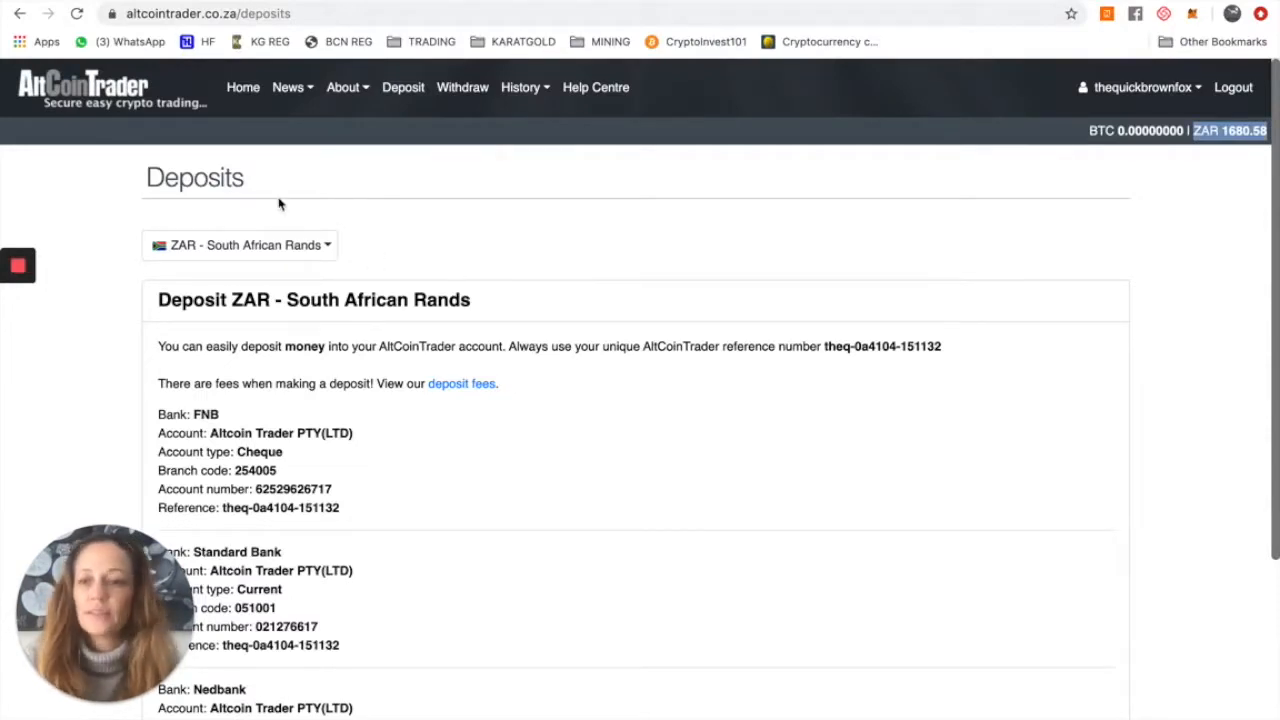
mouse_move(292, 218)
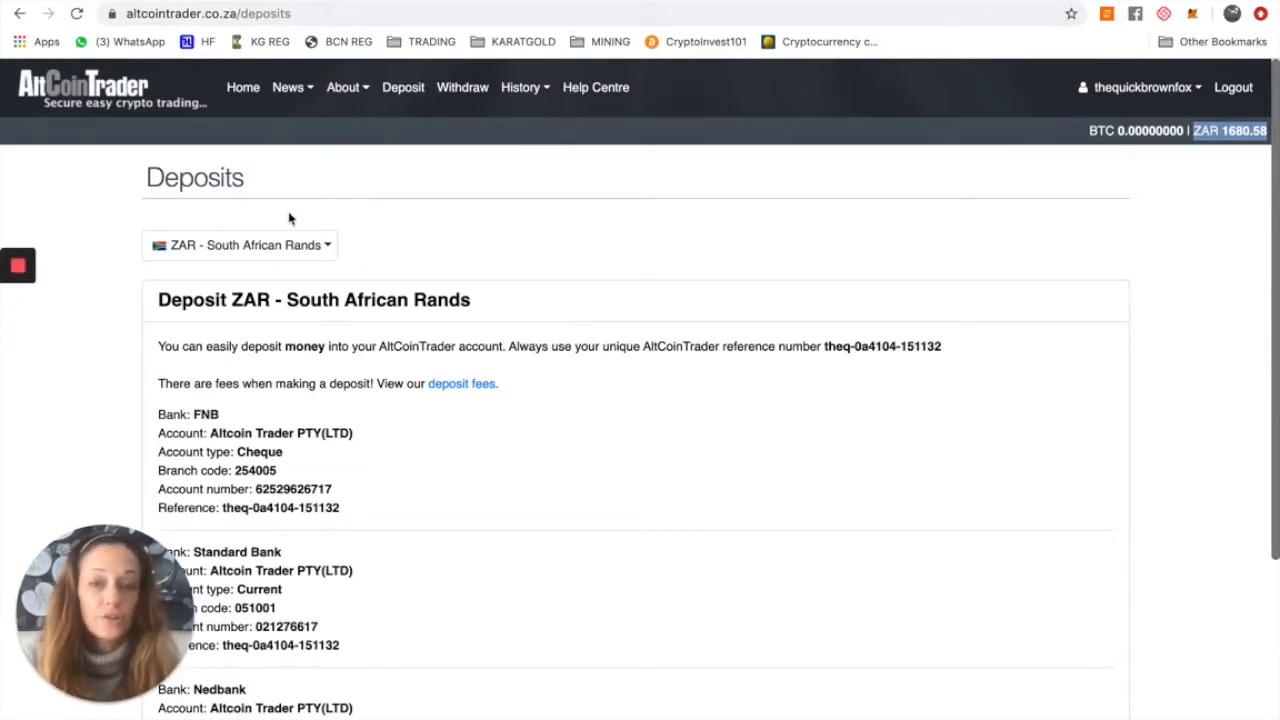
mouse_move(244, 88)
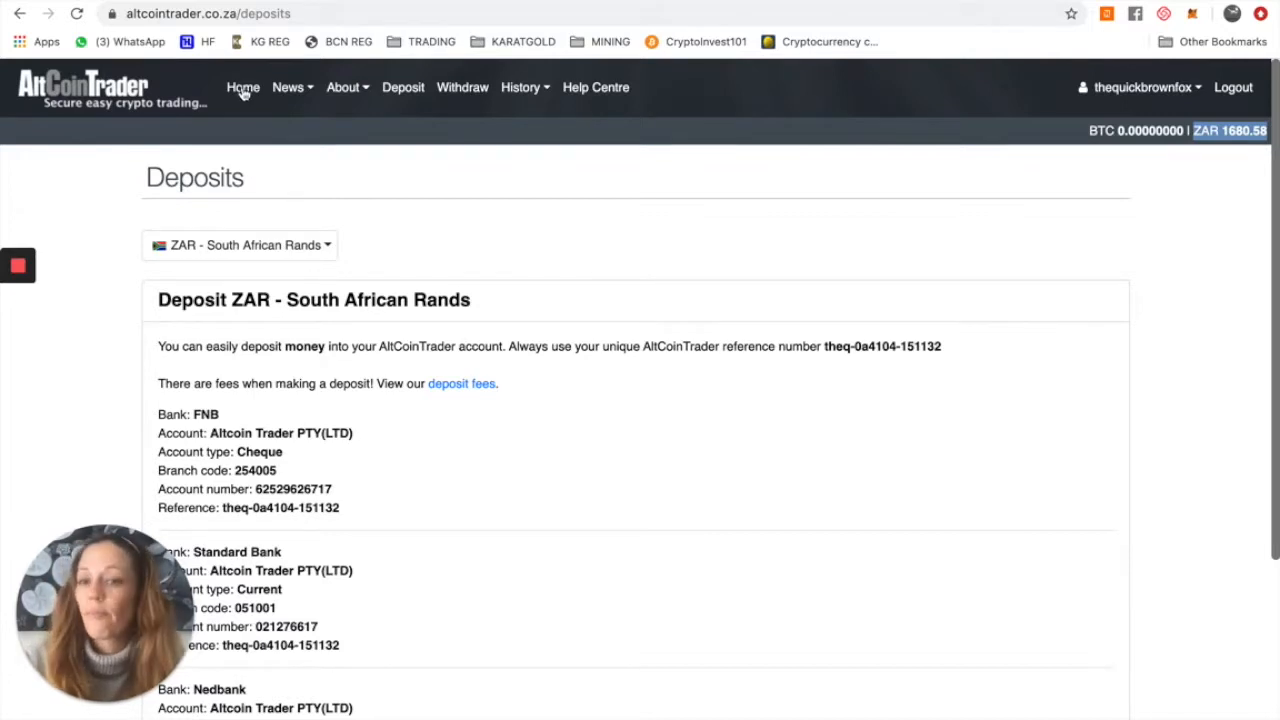
Return Home to the Bitcoin Buy & Sell page with BTC/ZAR prices and market list
click(244, 88)
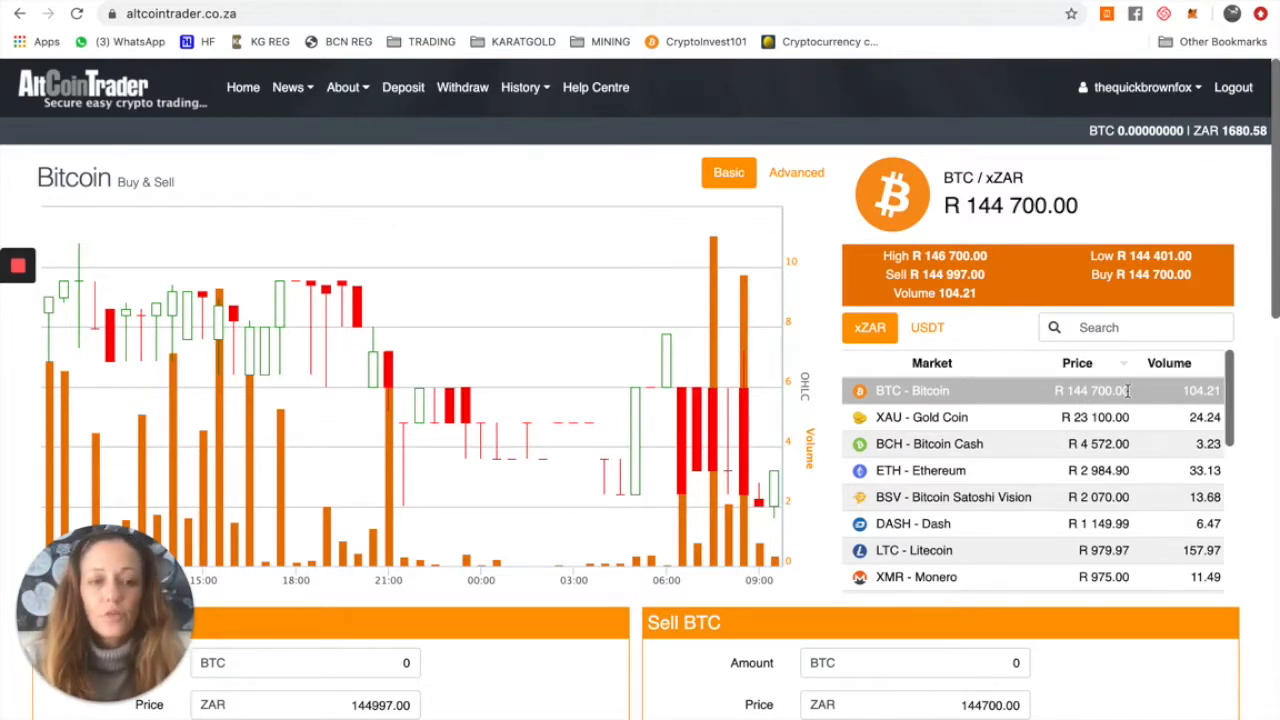
Fill the Buy BTC panel: price 144998, total 1680.58 ZAR, giving 0.01159037 BTC
scroll(down, 3)
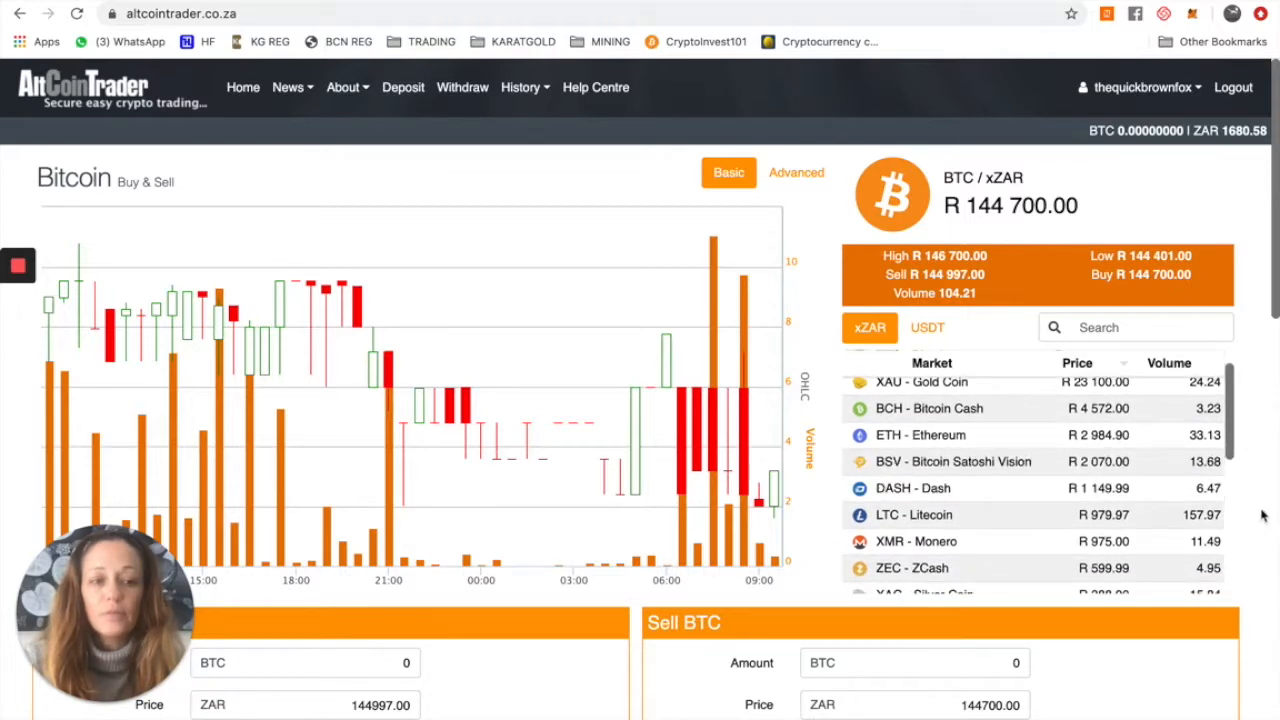
scroll(down, 3)
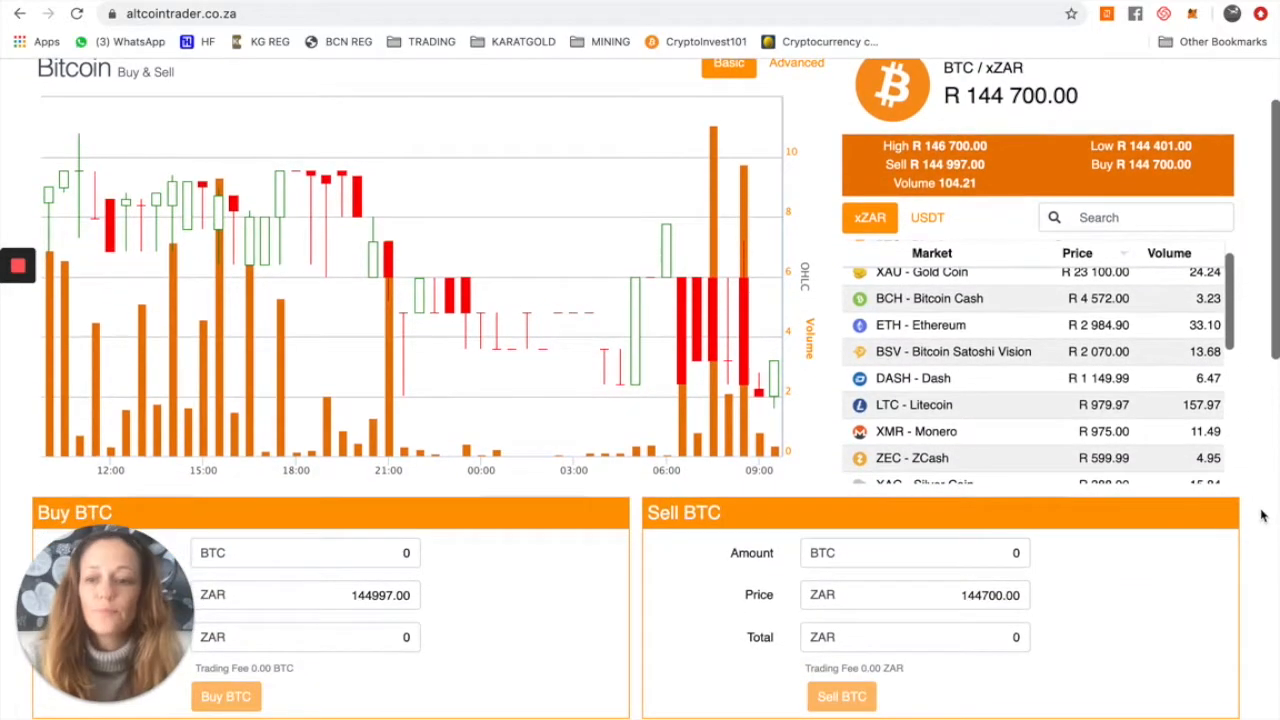
scroll(down, 3)
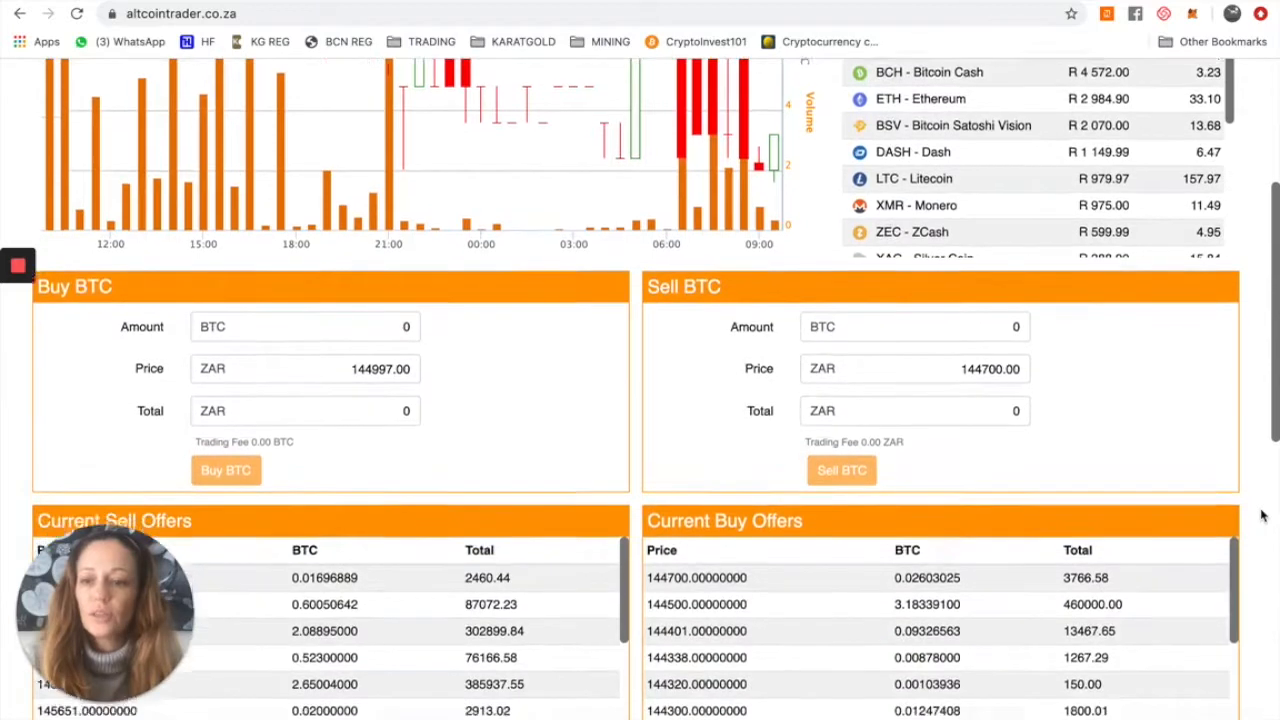
scroll(down, 3)
text(1680.58)
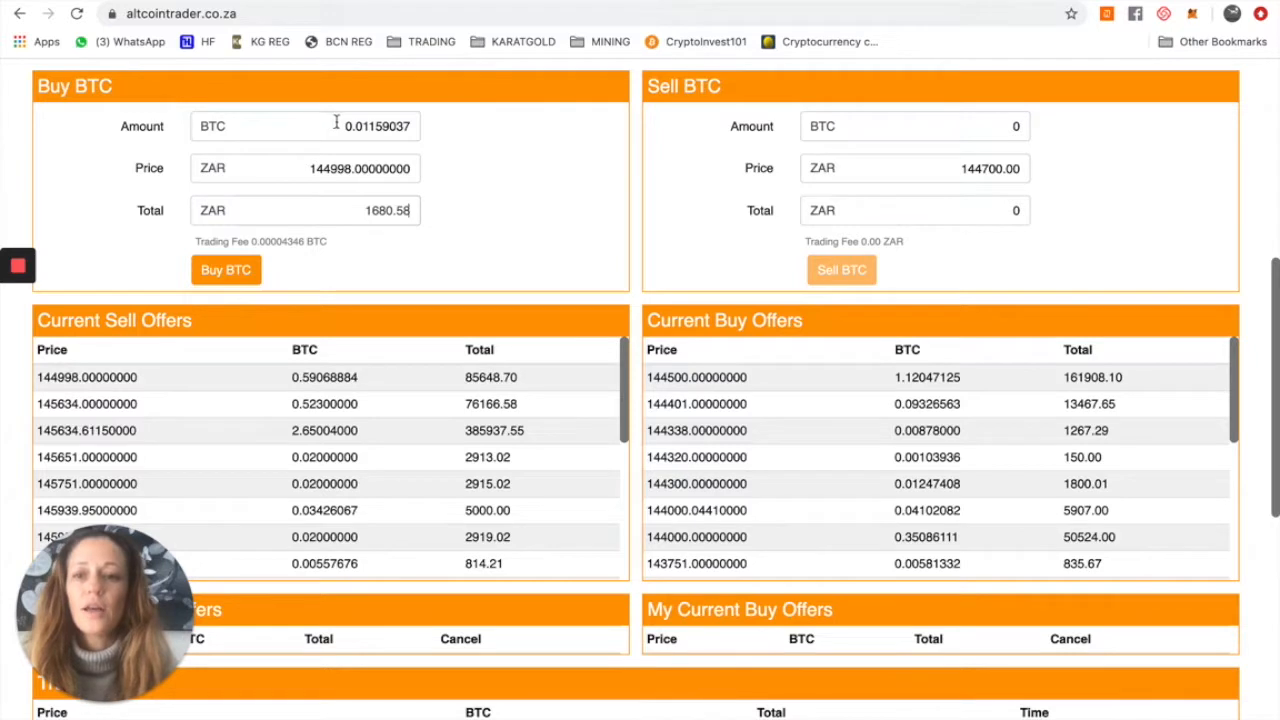
mouse_move(420, 128)
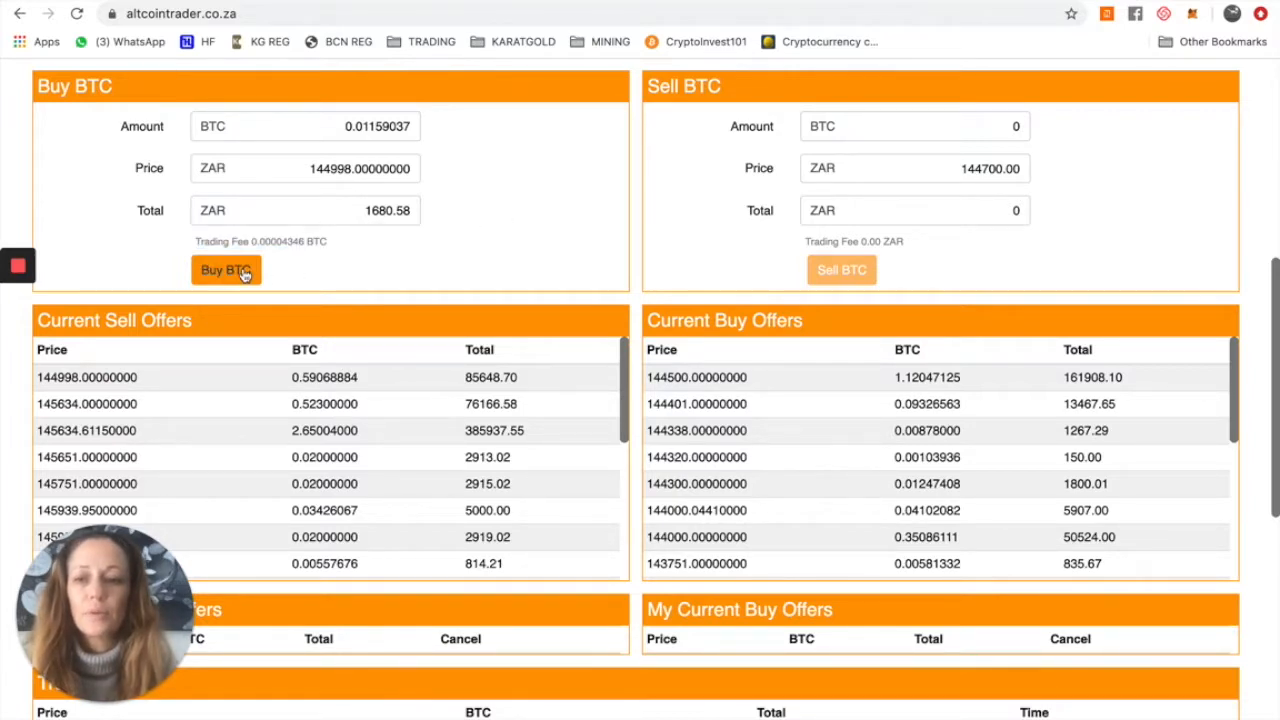
Submit the 0.01159037 BTC buy order and confirm it in the Confirm Buy Order dialog
click(226, 270)
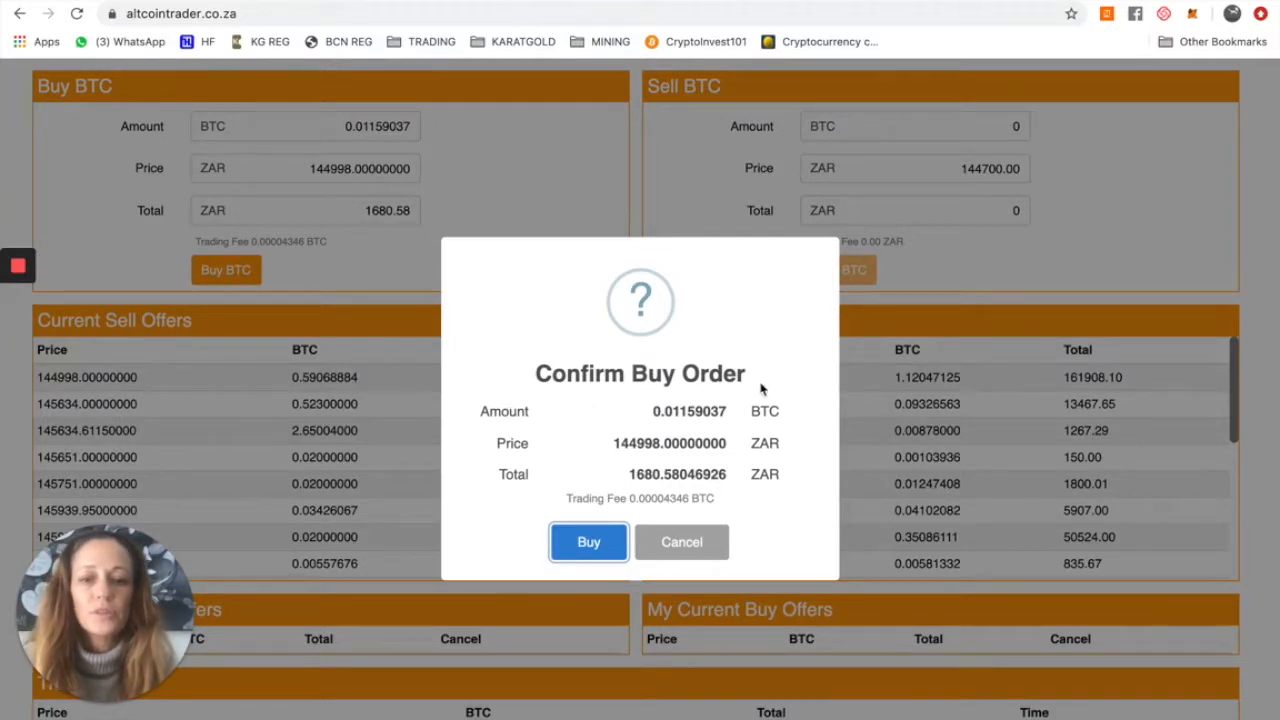
mouse_move(648, 422)
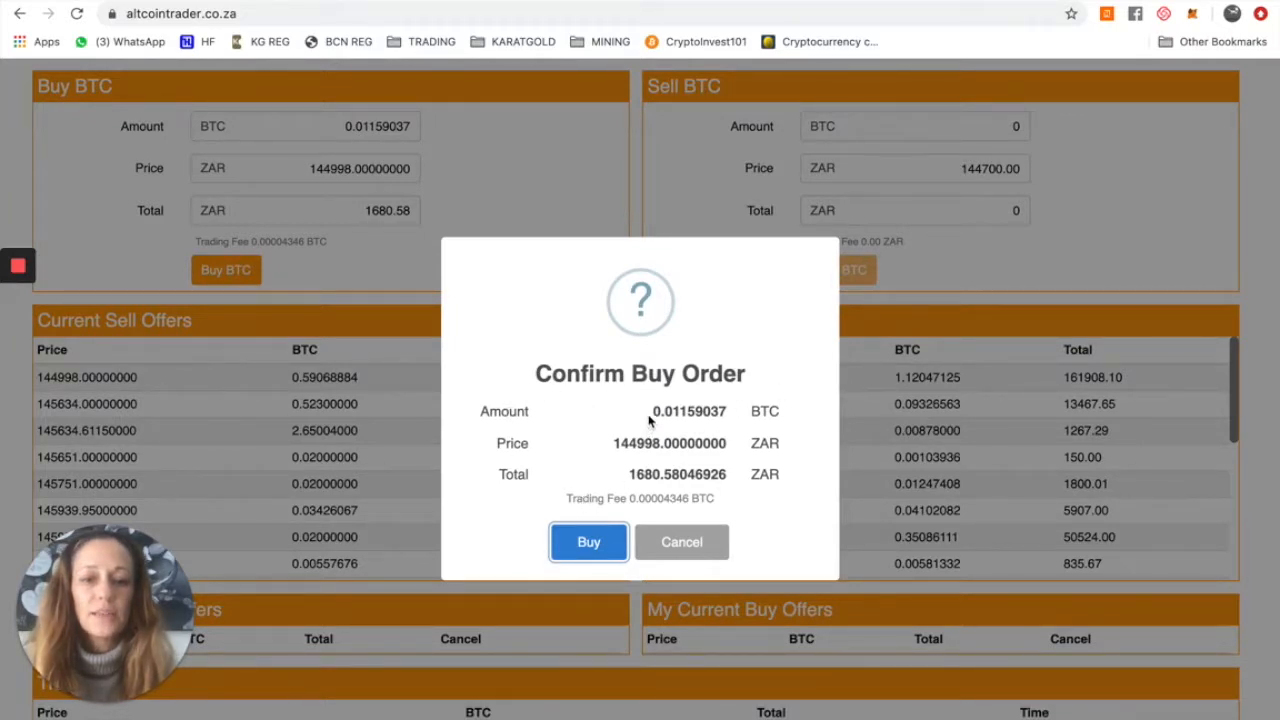
mouse_move(624, 488)
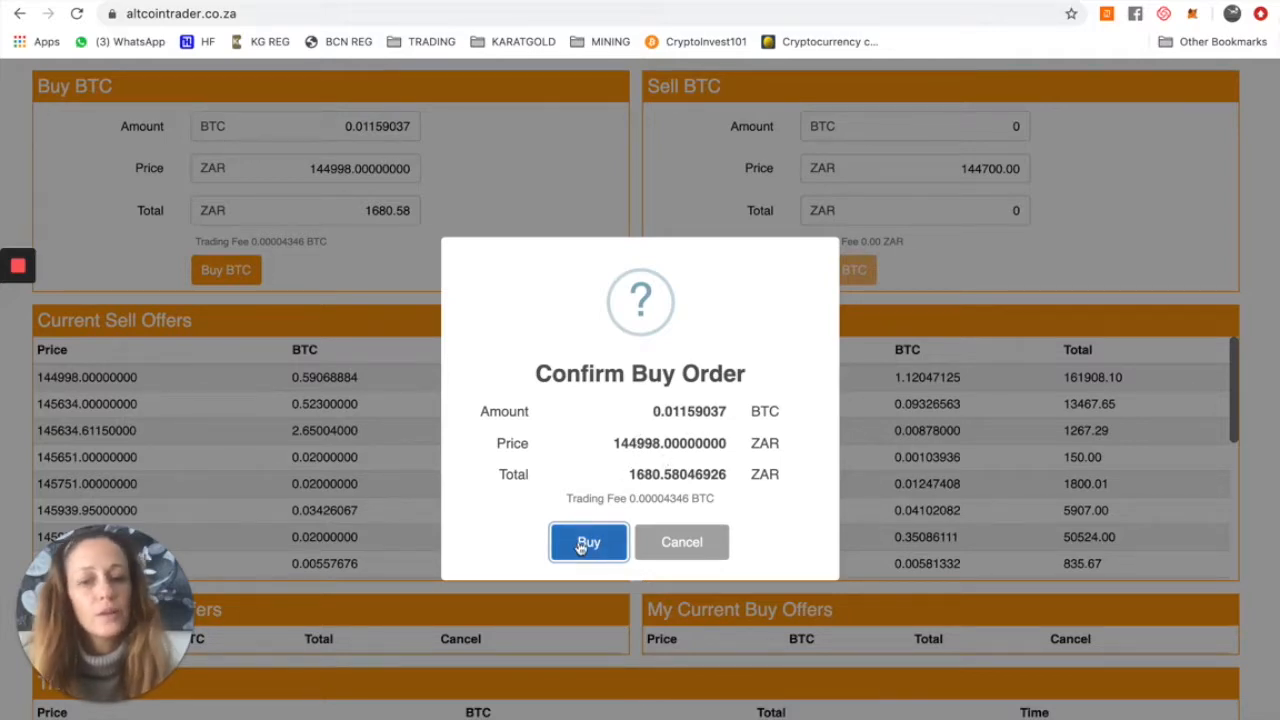
click(588, 542)
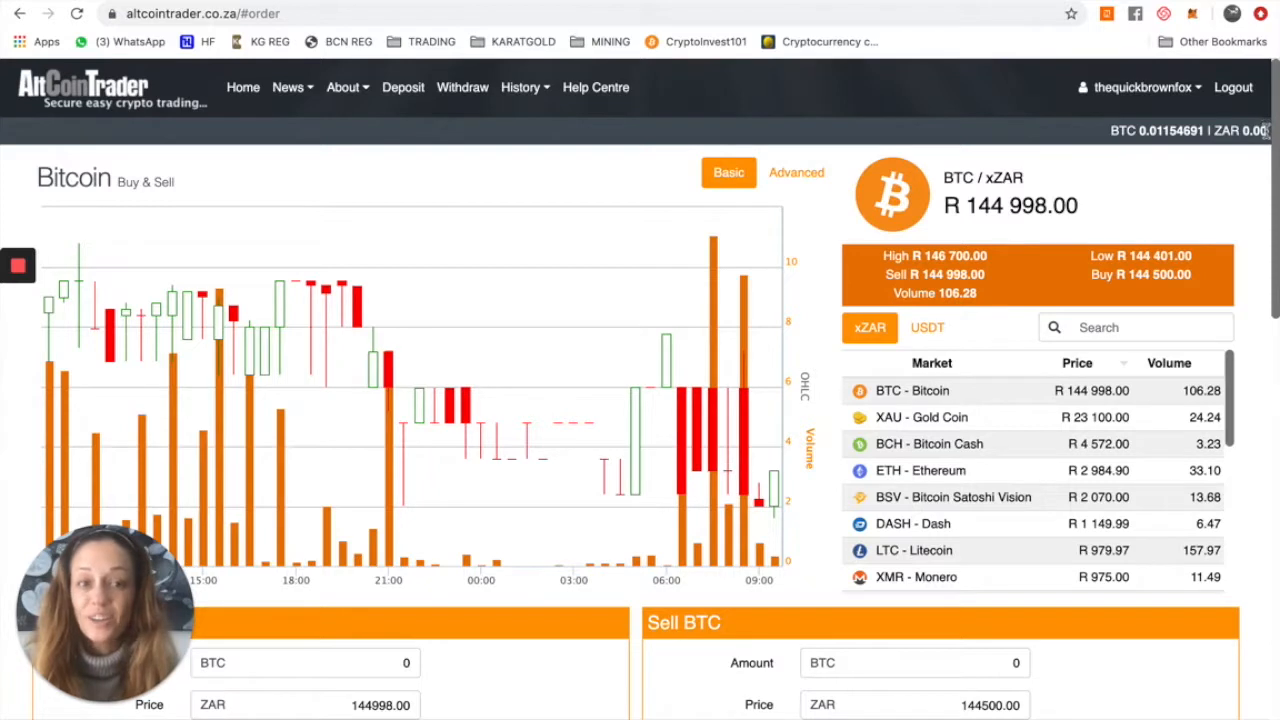
mouse_move(1192, 144)
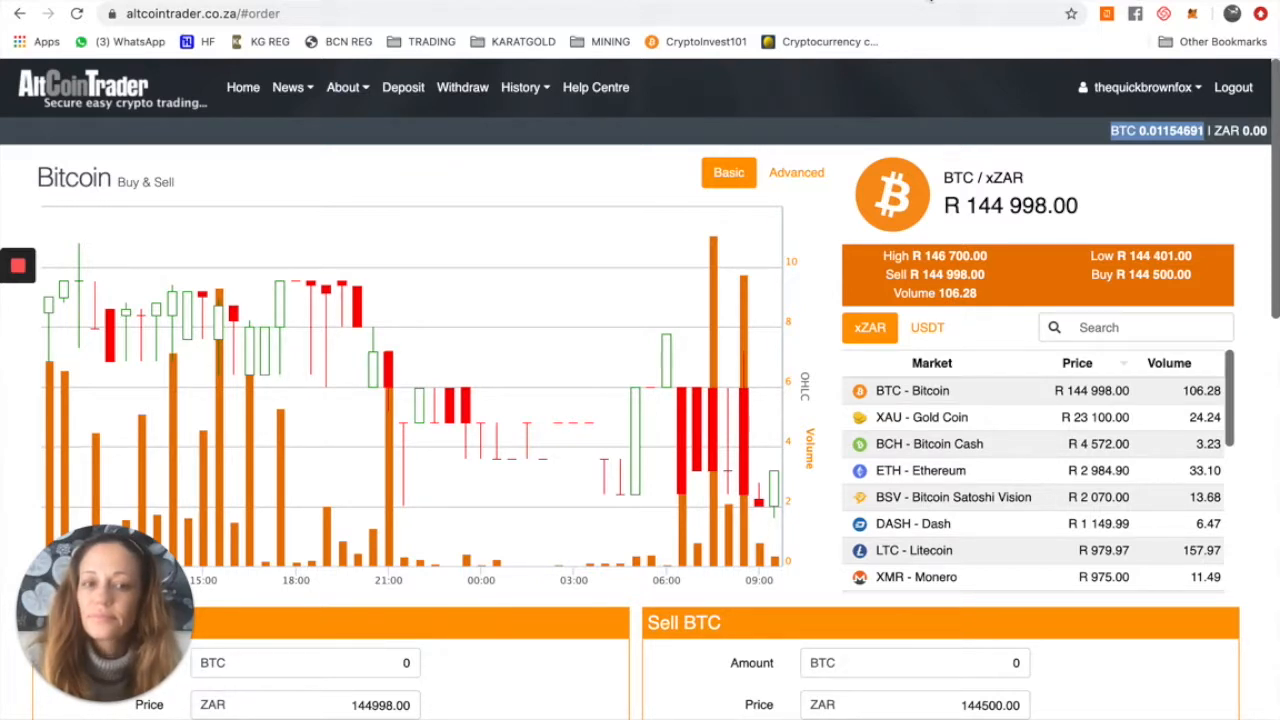
mouse_move(1104, 182)
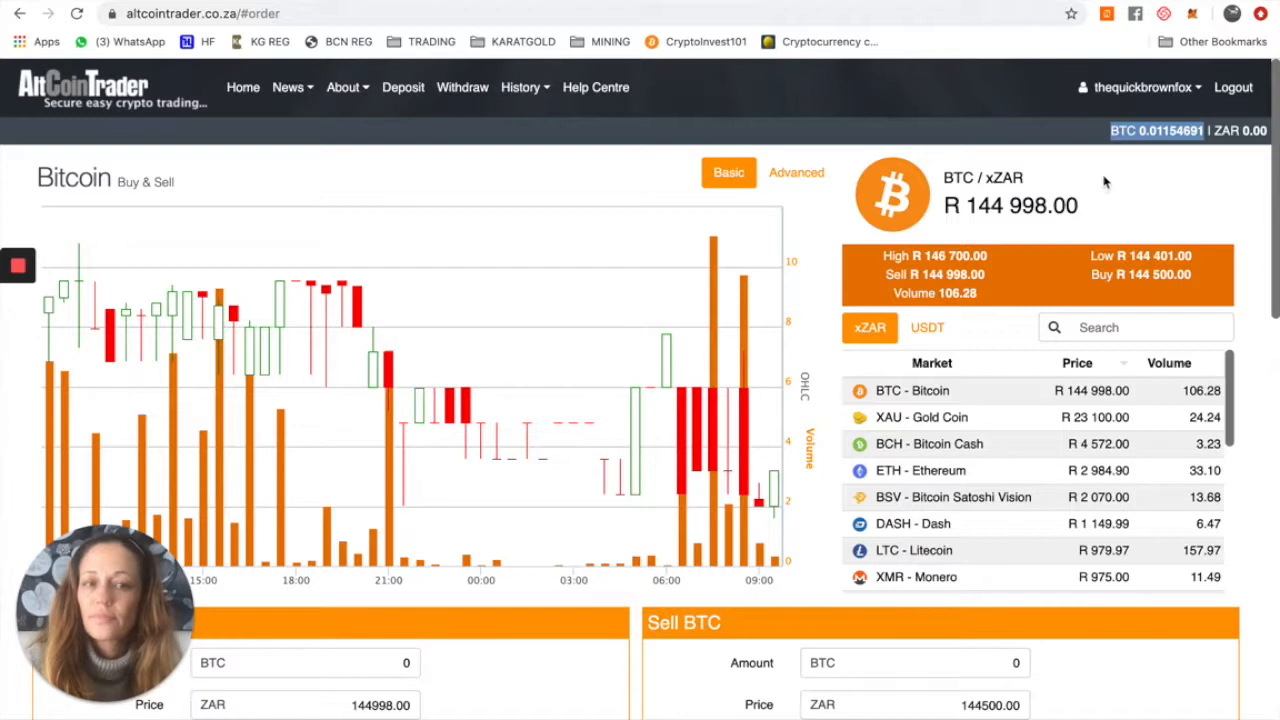